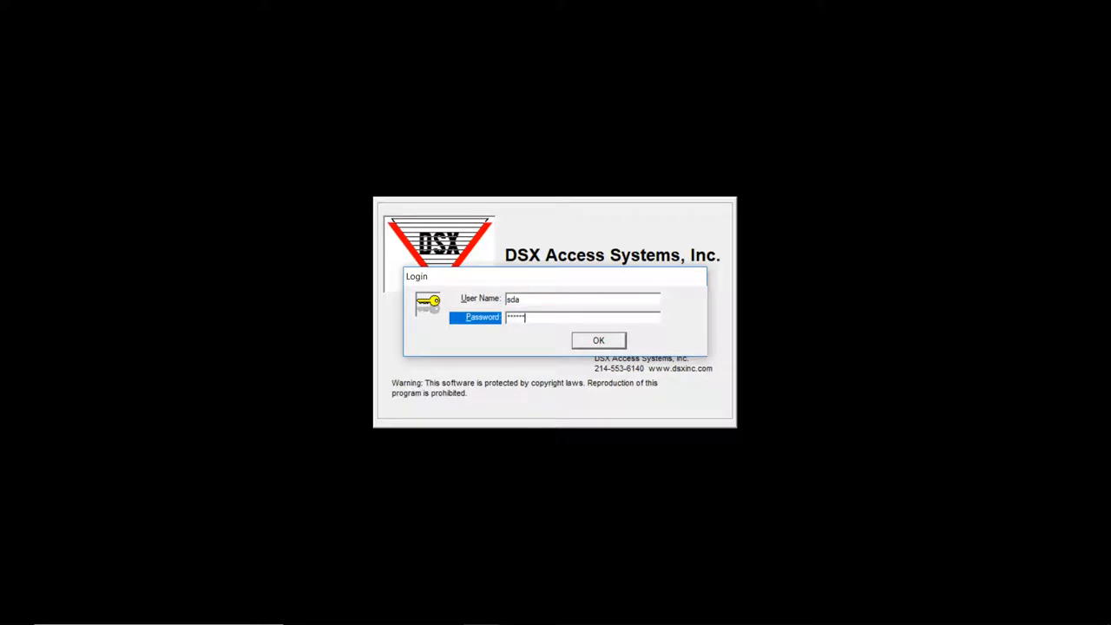
Step: Confirm the entered login credentials to sign in to WinDSX
click(599, 340)
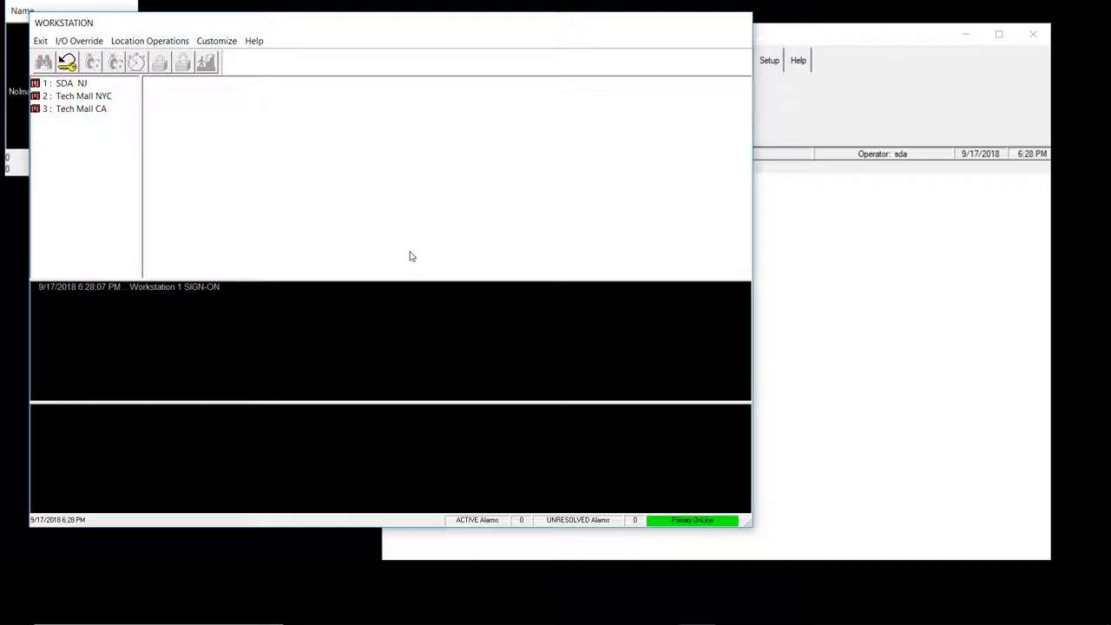
mouse_move(601, 171)
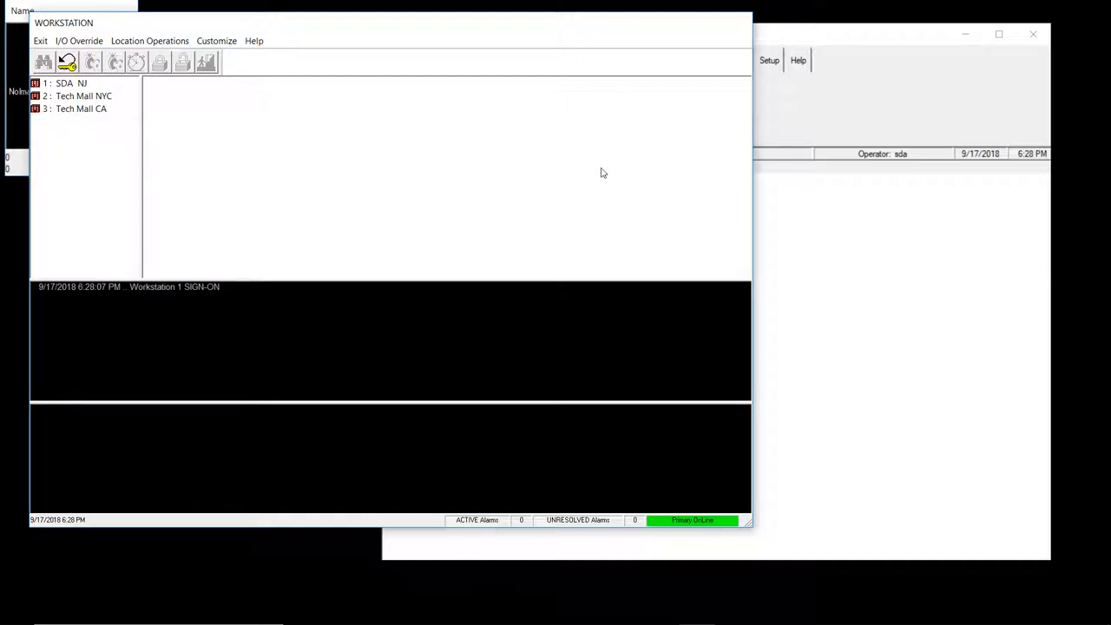
mouse_move(477, 83)
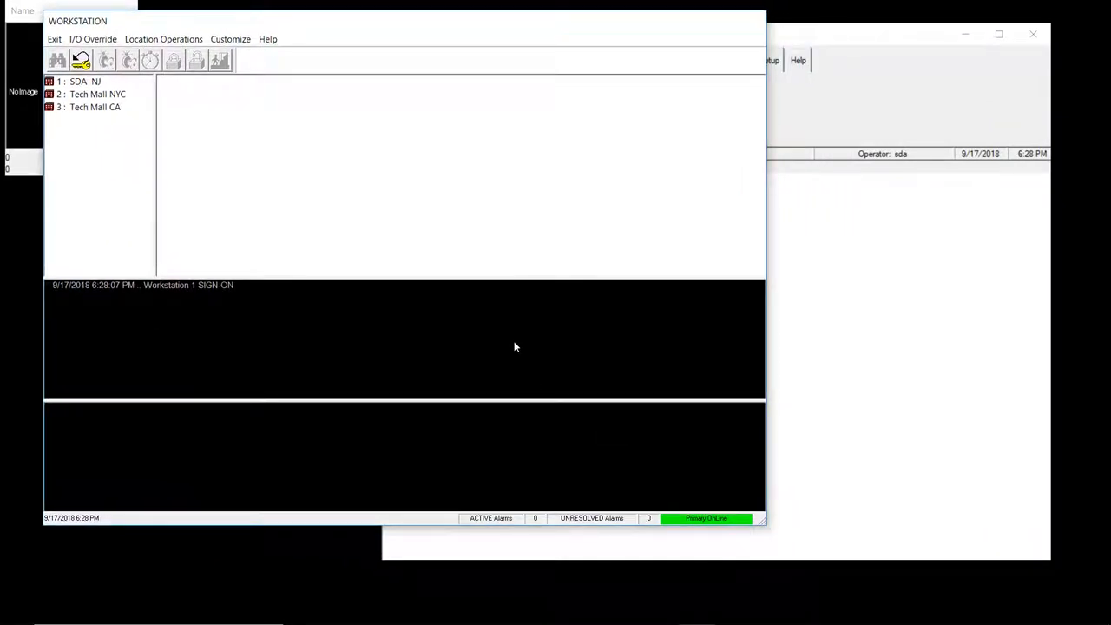
mouse_move(565, 377)
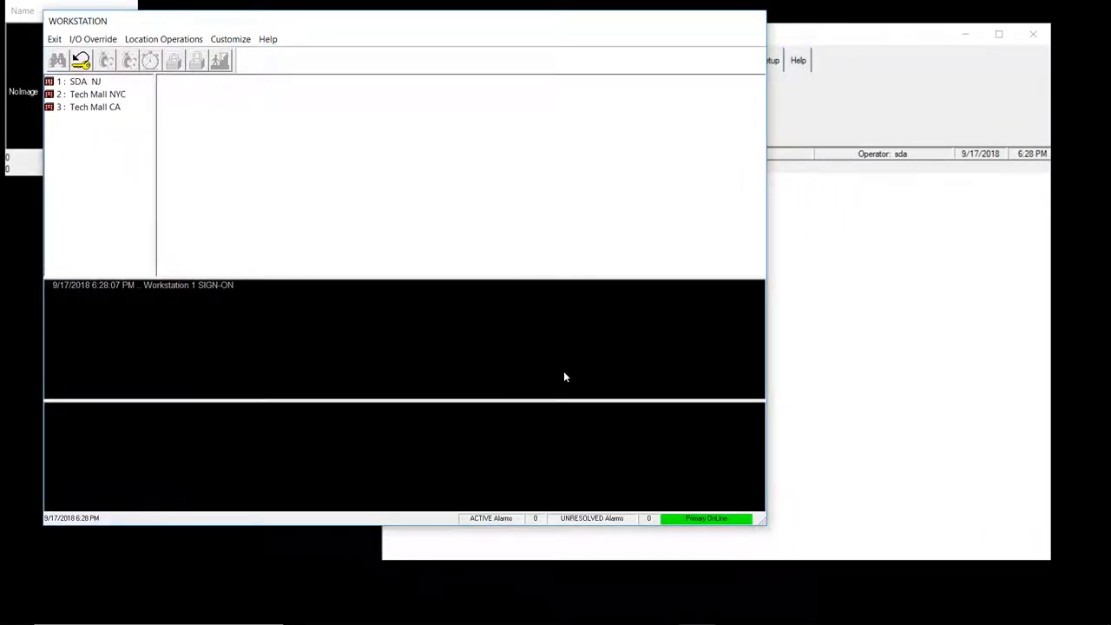
mouse_move(561, 420)
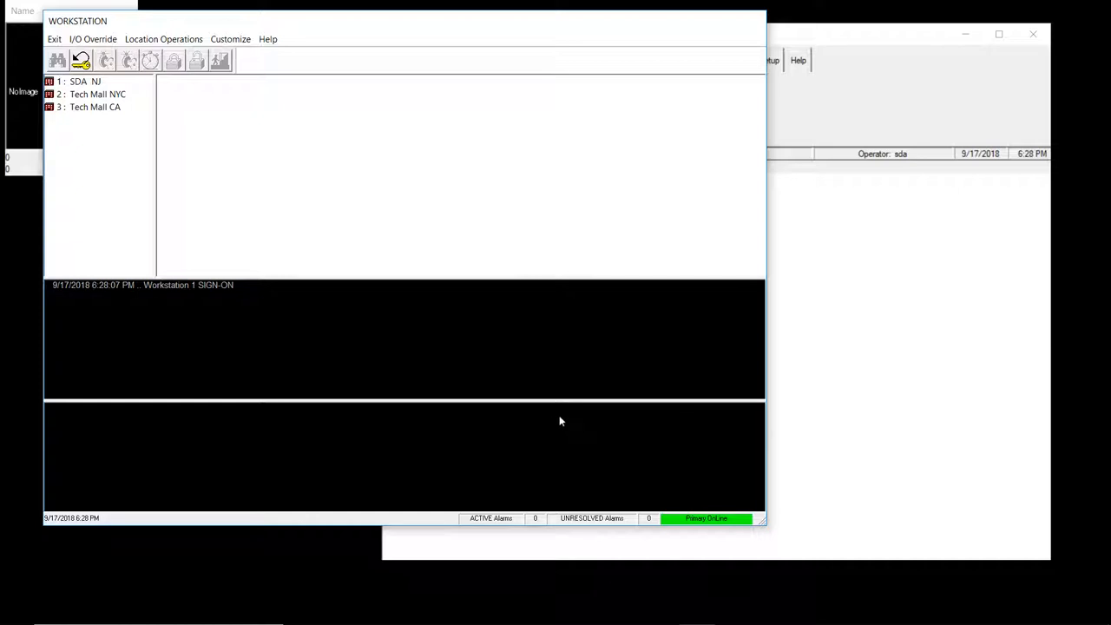
mouse_move(604, 422)
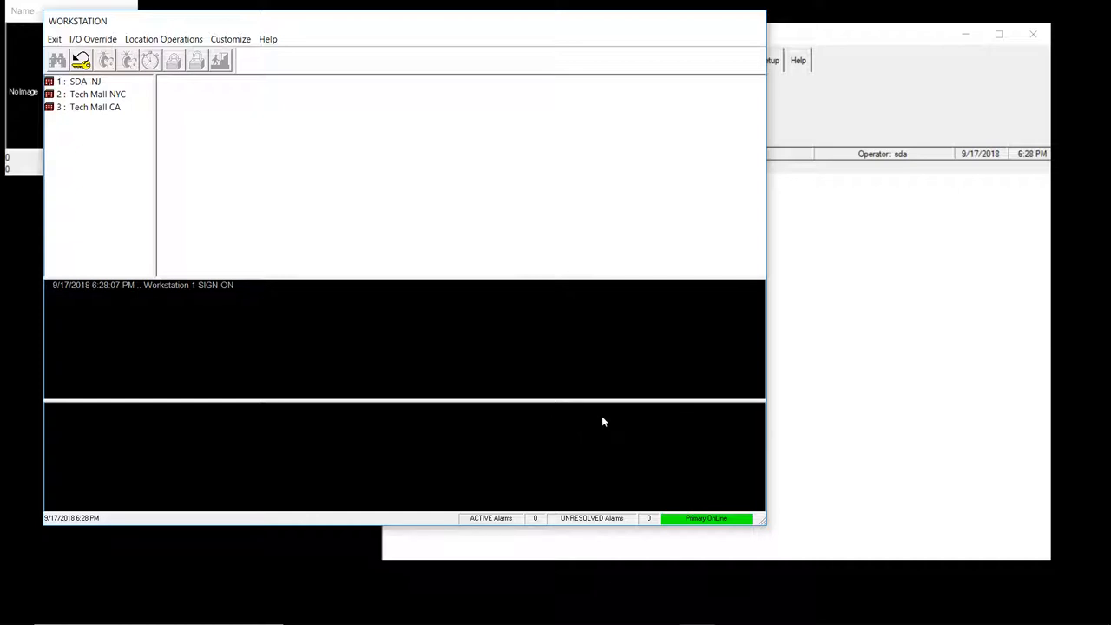
mouse_move(580, 422)
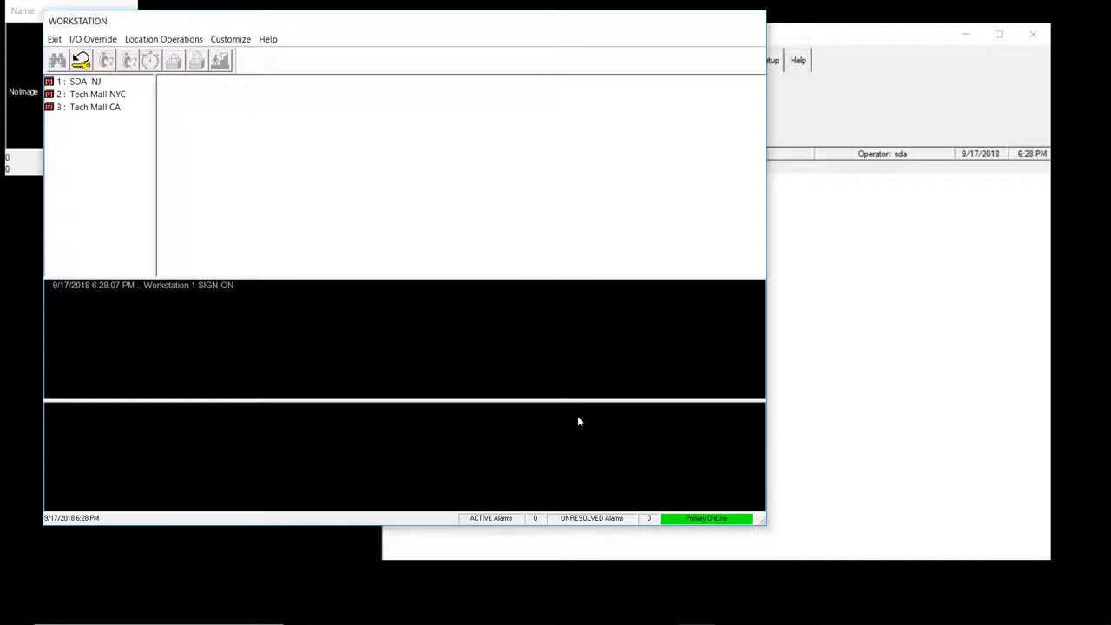
mouse_move(556, 417)
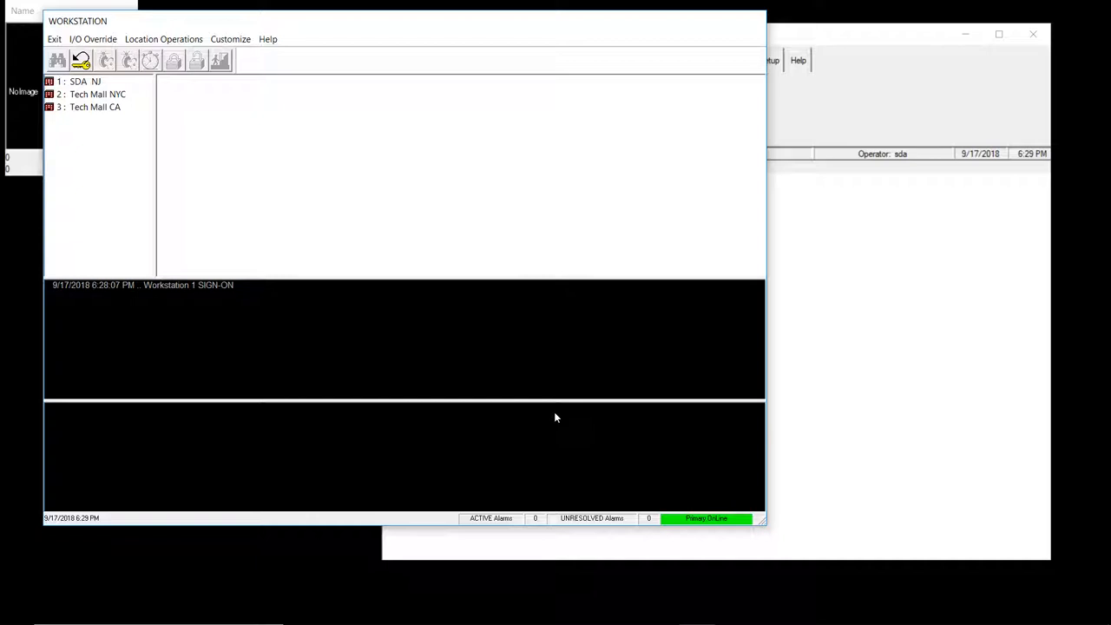
mouse_move(551, 409)
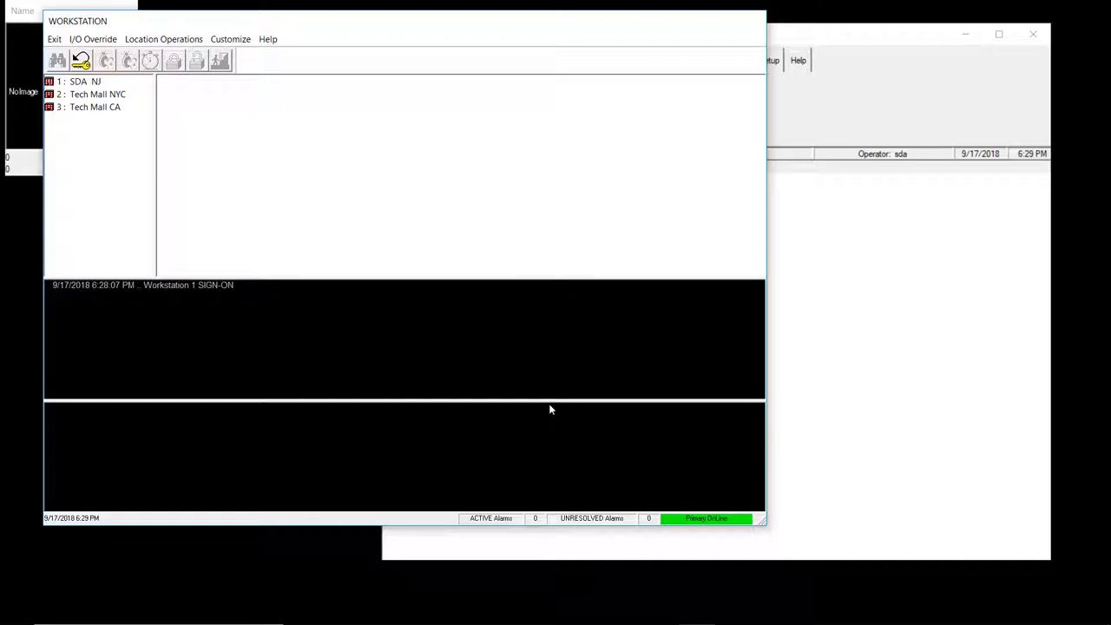
mouse_move(578, 416)
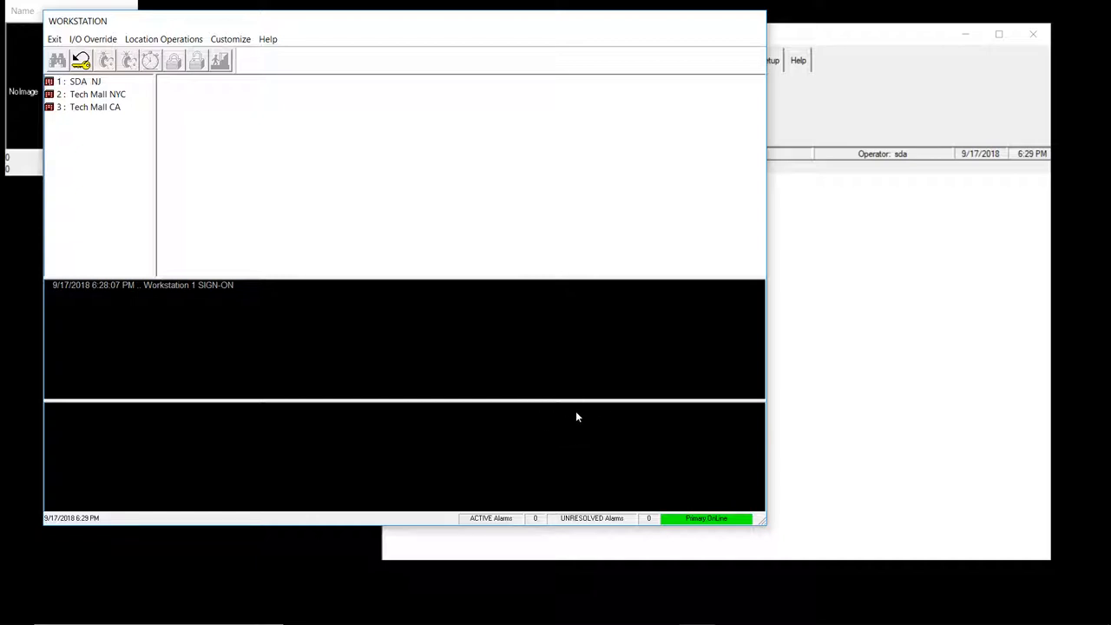
mouse_move(572, 420)
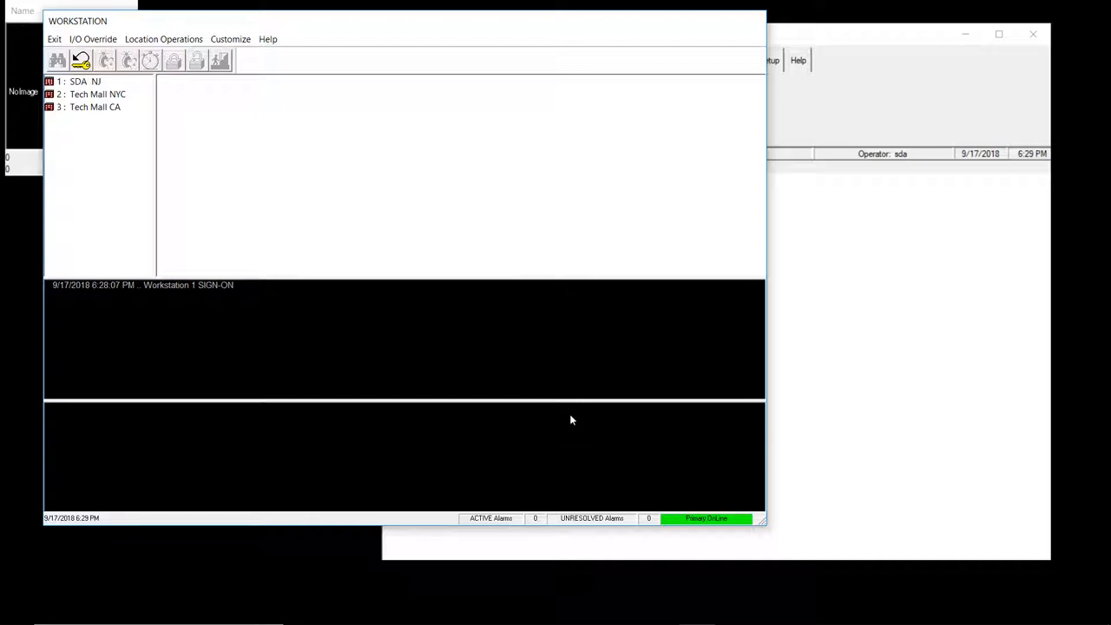
mouse_move(556, 417)
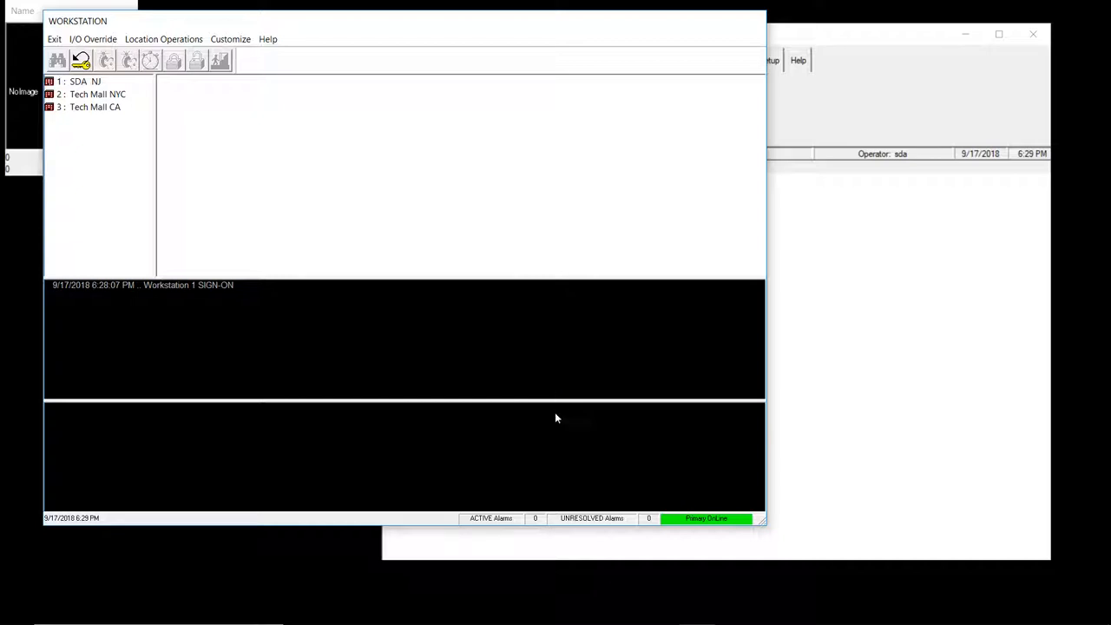
mouse_move(593, 422)
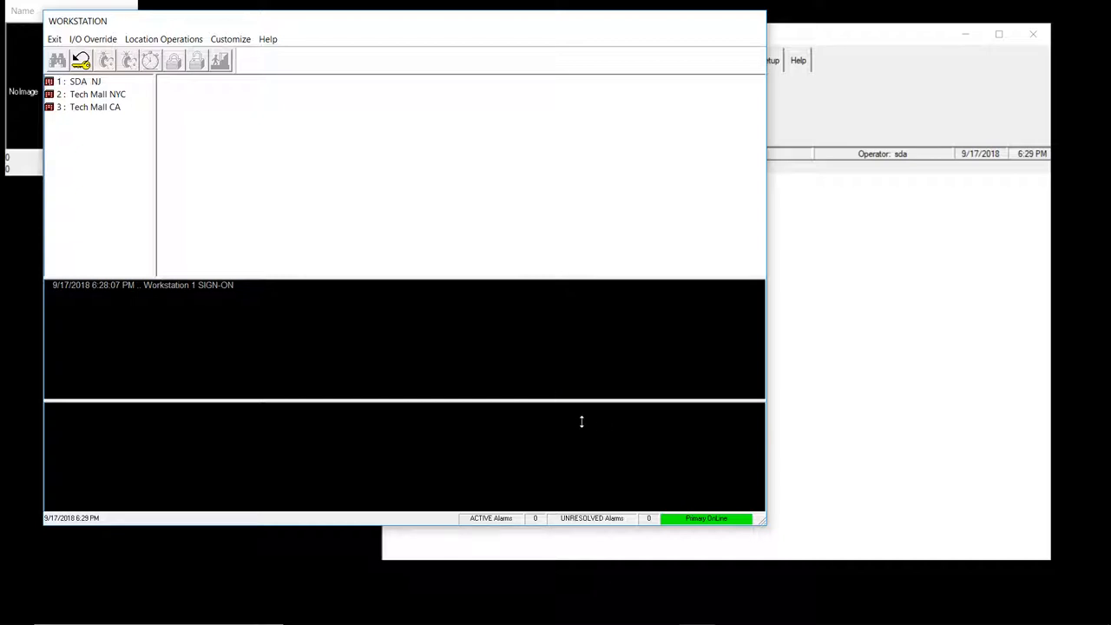
mouse_move(582, 421)
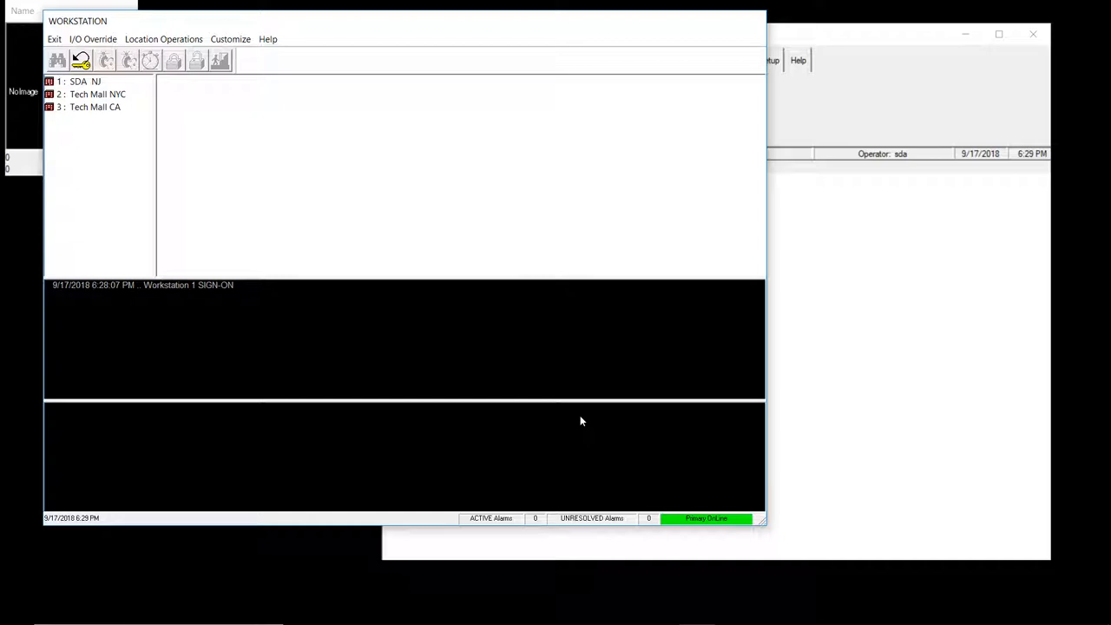
mouse_move(150, 50)
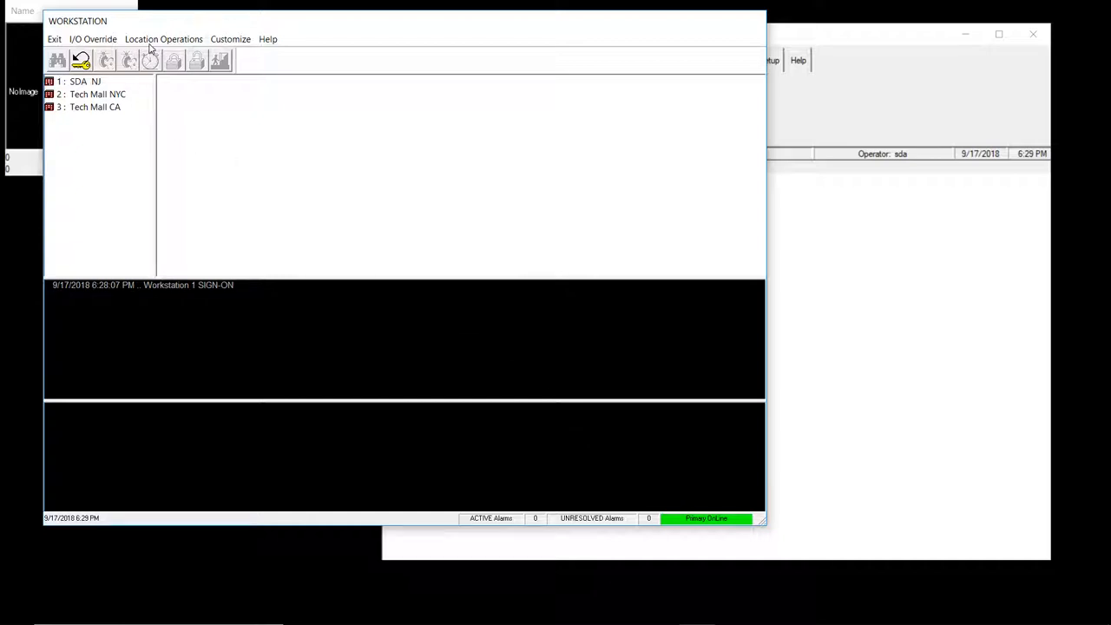
mouse_move(67, 82)
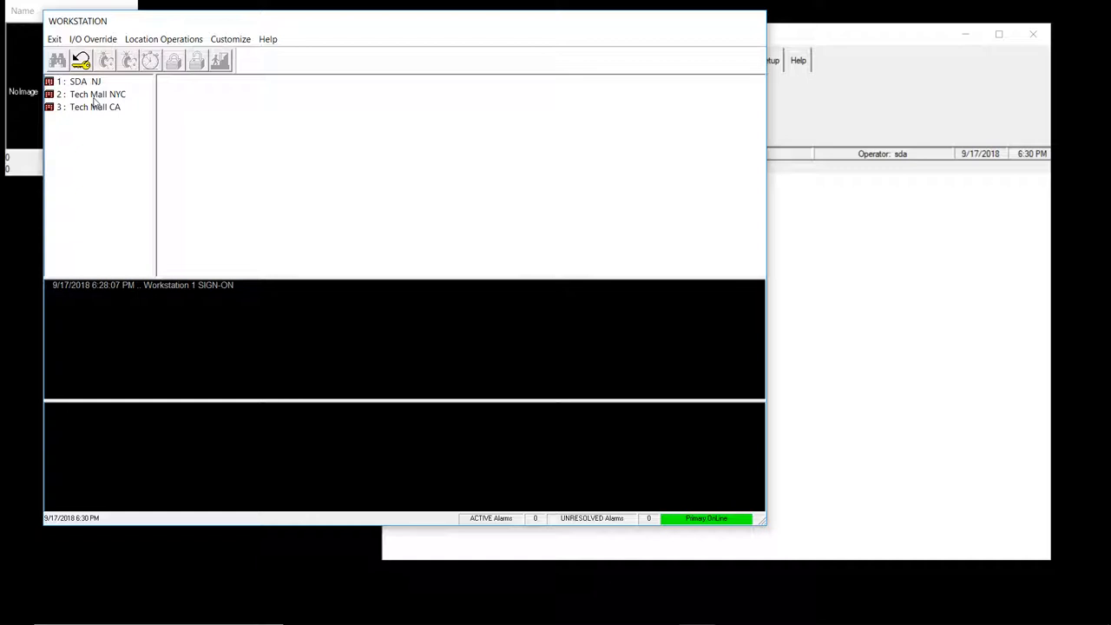
mouse_move(144, 122)
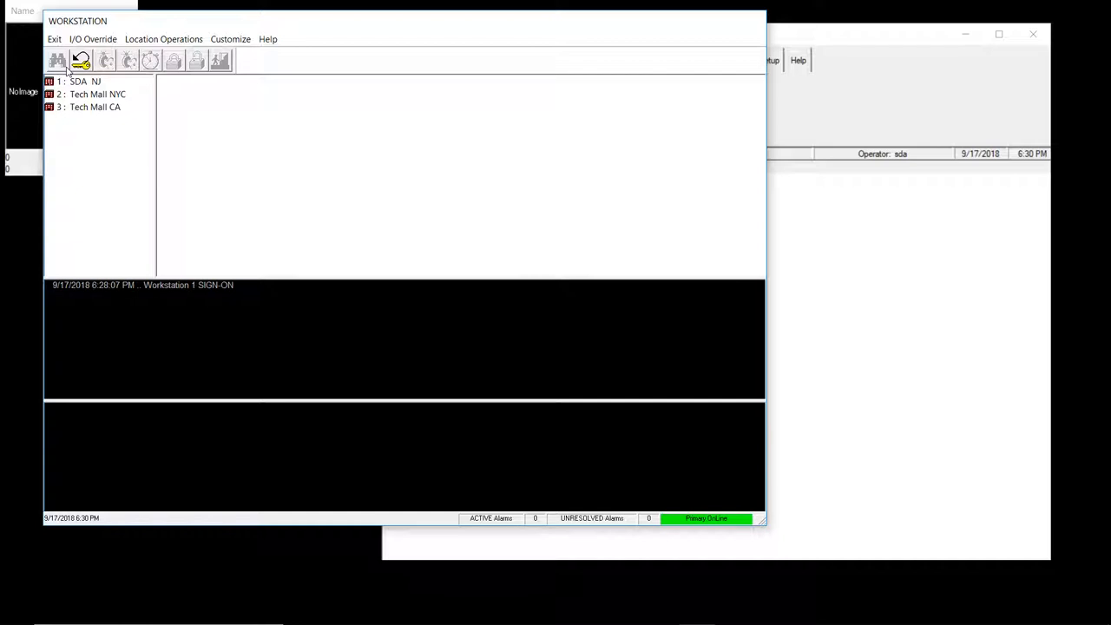
Step: Expand SDA NJ's Outputs category and select the IT Room, then Front door output
click(69, 81)
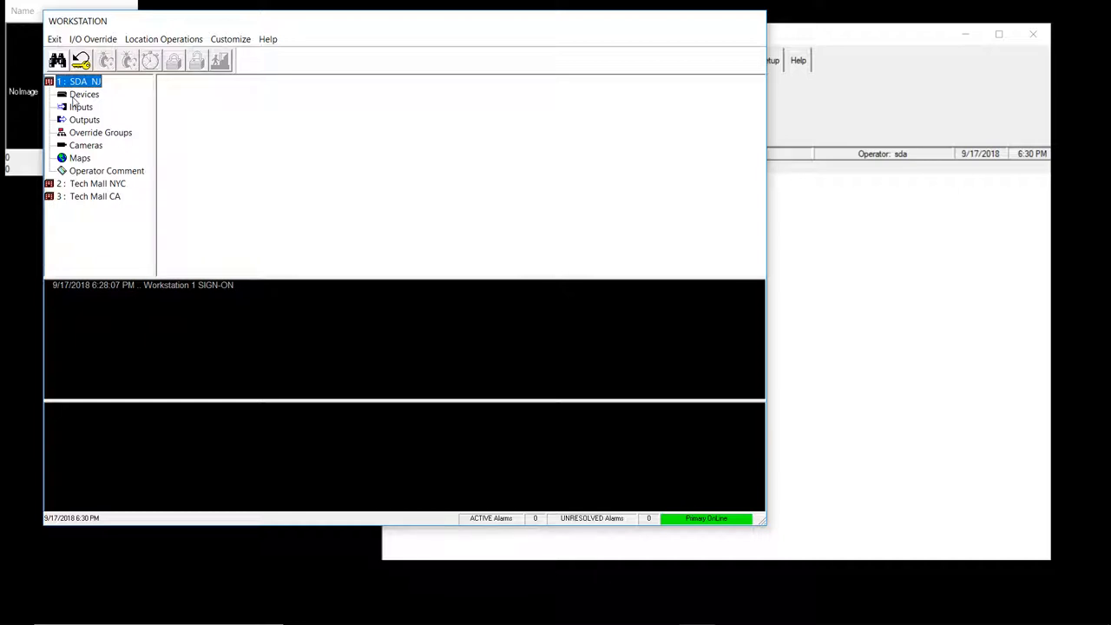
click(84, 119)
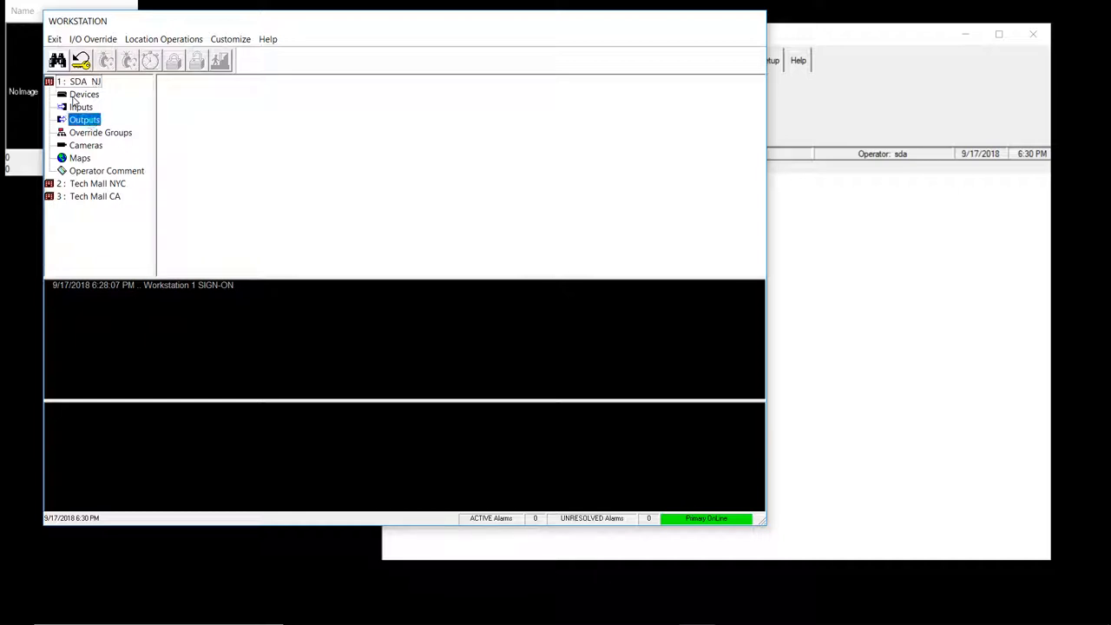
click(83, 119)
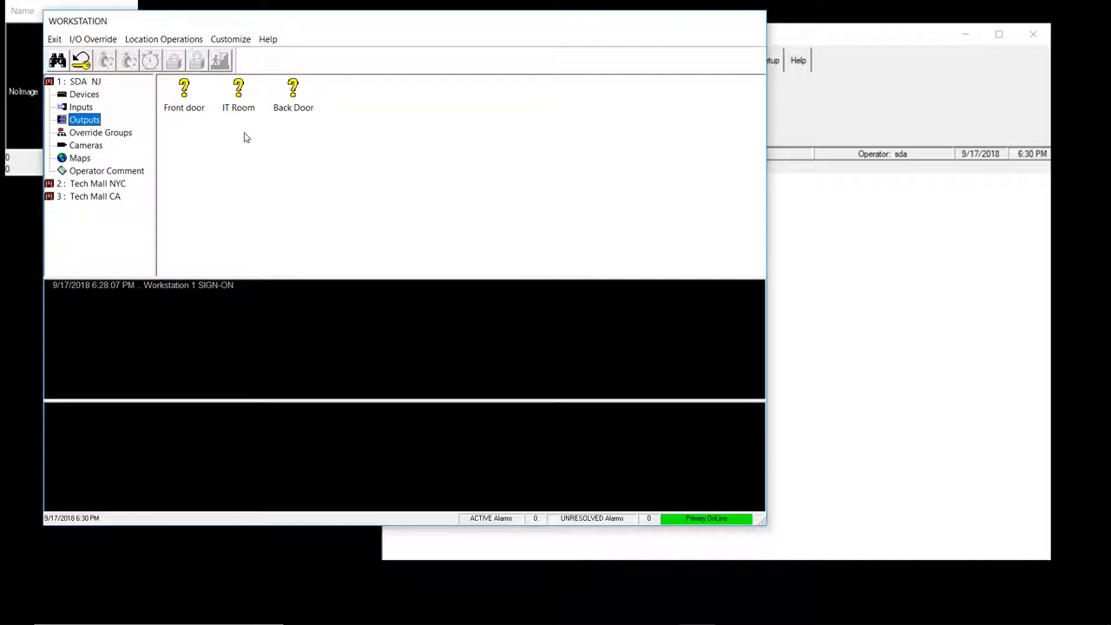
mouse_move(213, 96)
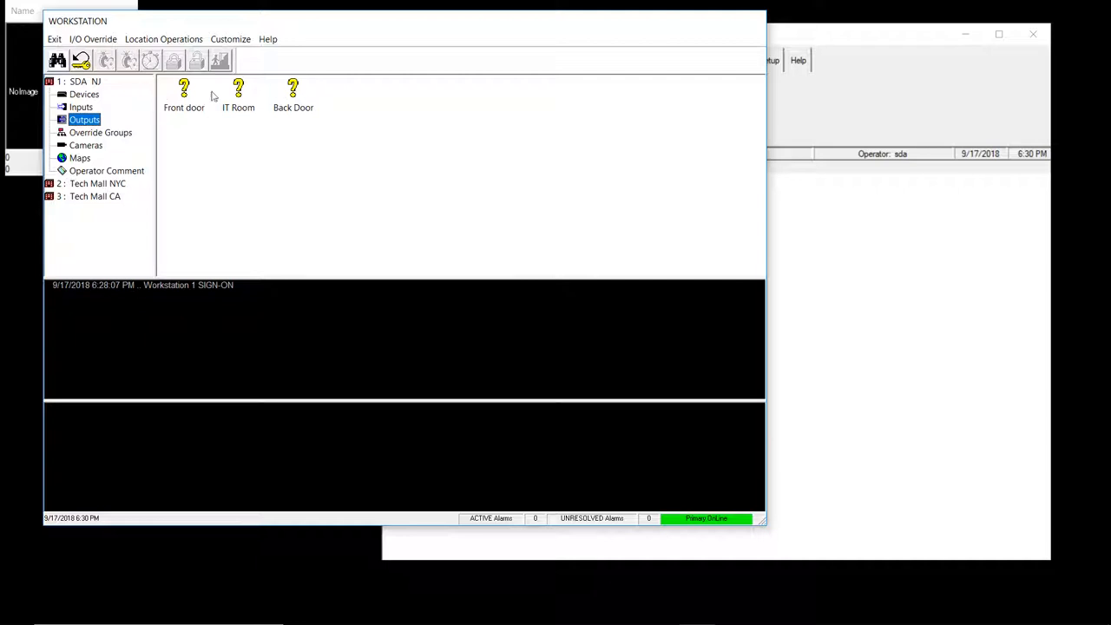
mouse_move(144, 90)
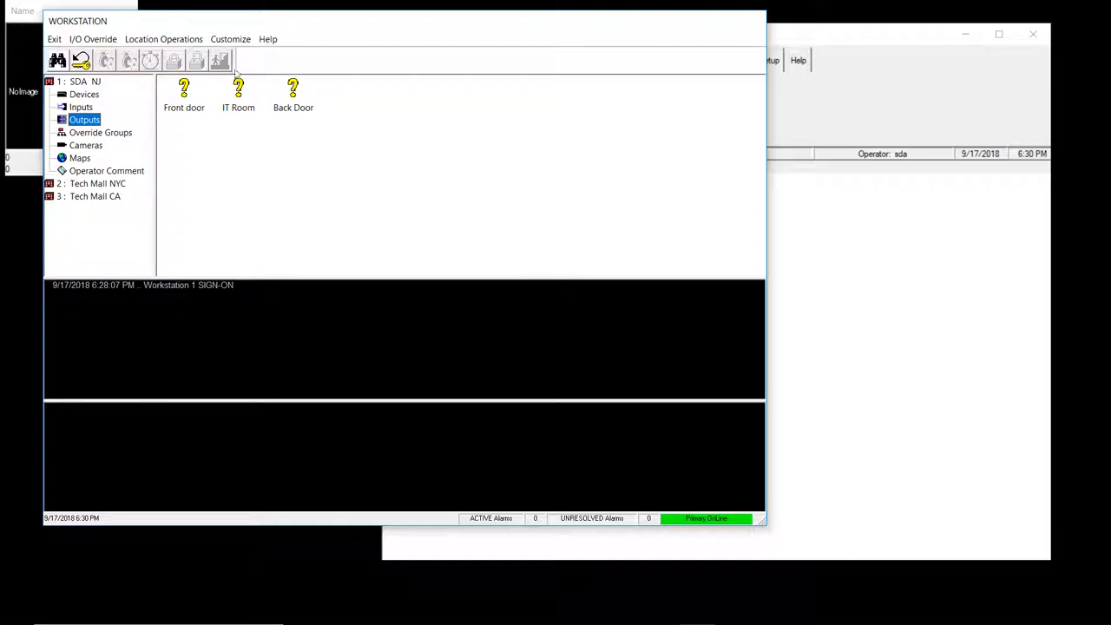
click(238, 91)
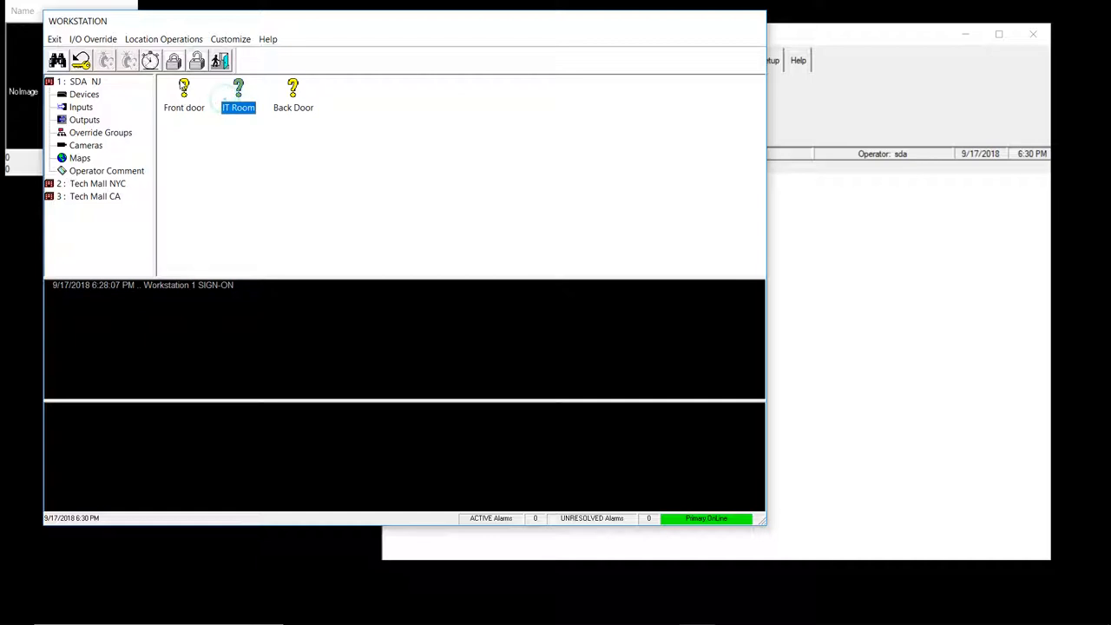
click(184, 95)
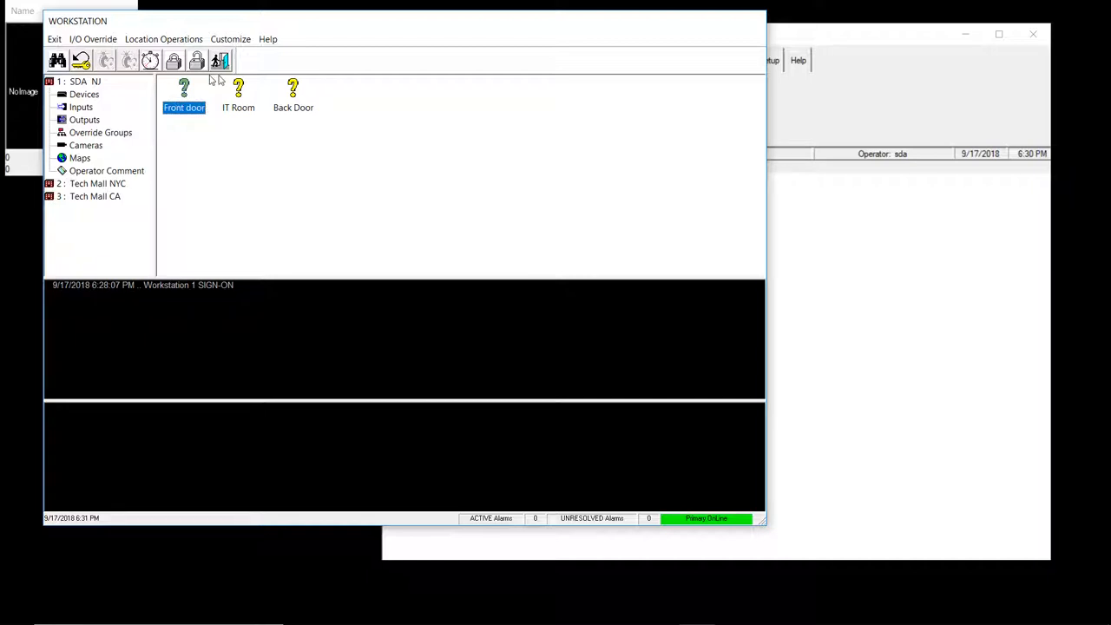
mouse_move(264, 88)
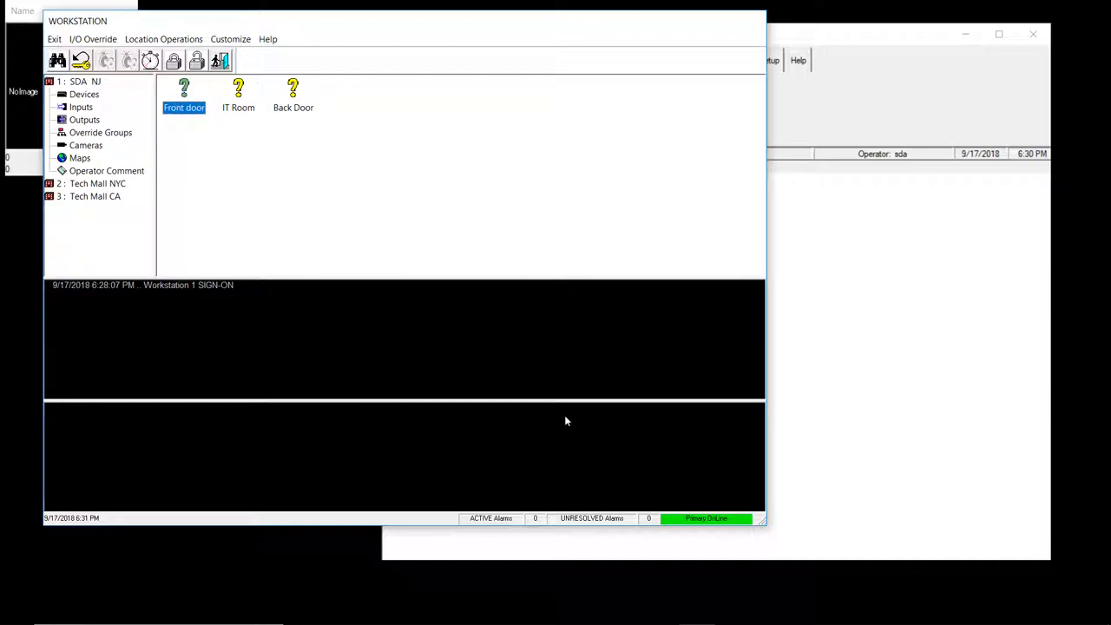
mouse_move(258, 98)
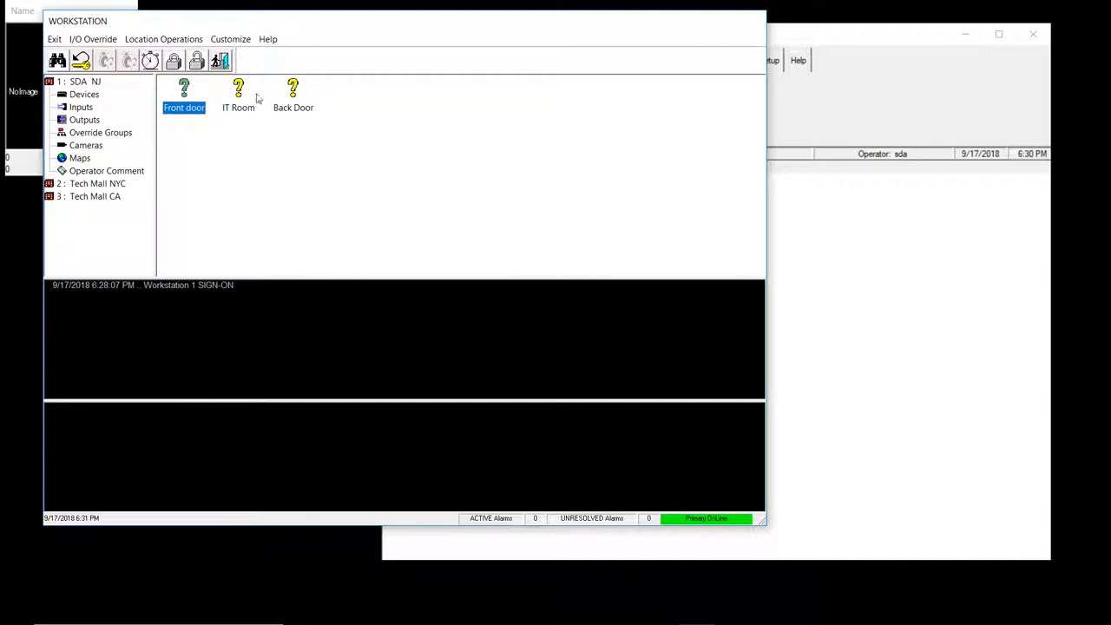
mouse_move(247, 72)
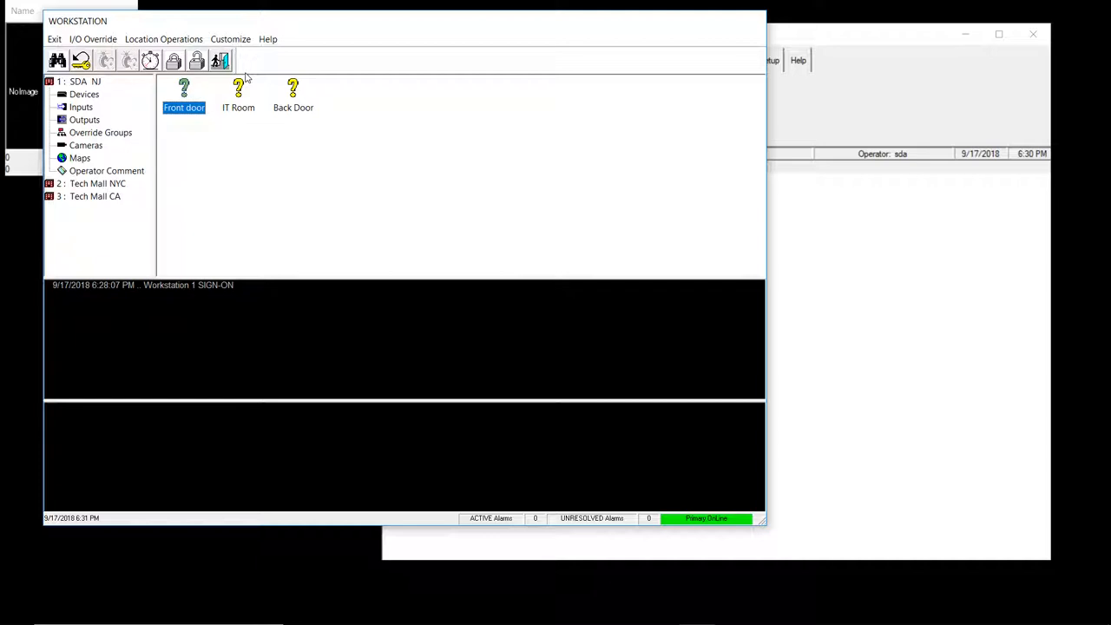
mouse_move(165, 95)
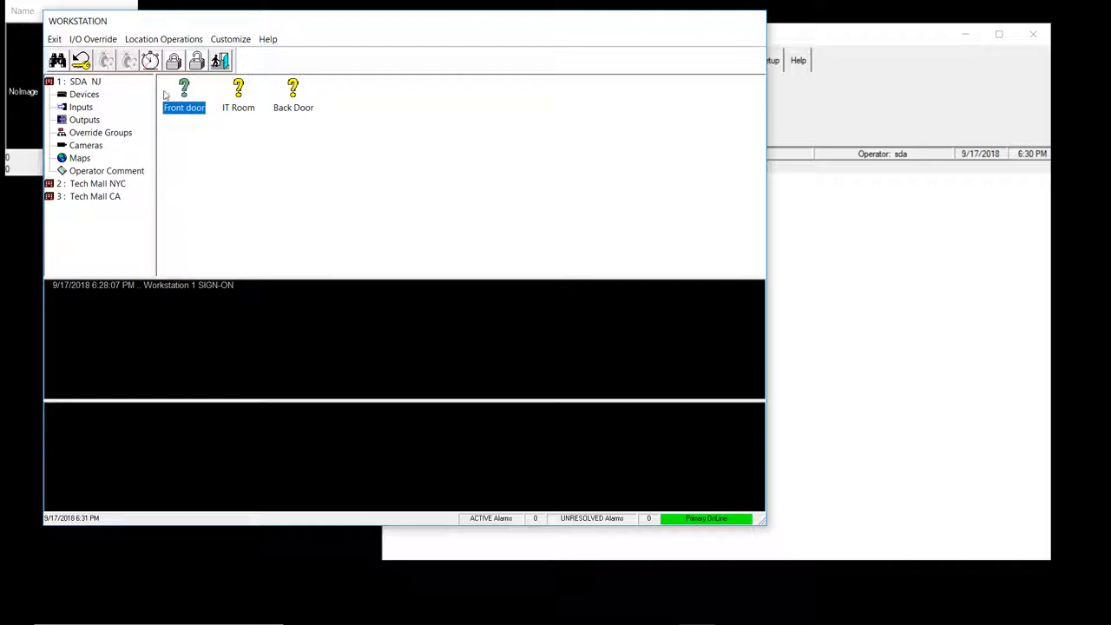
mouse_move(231, 132)
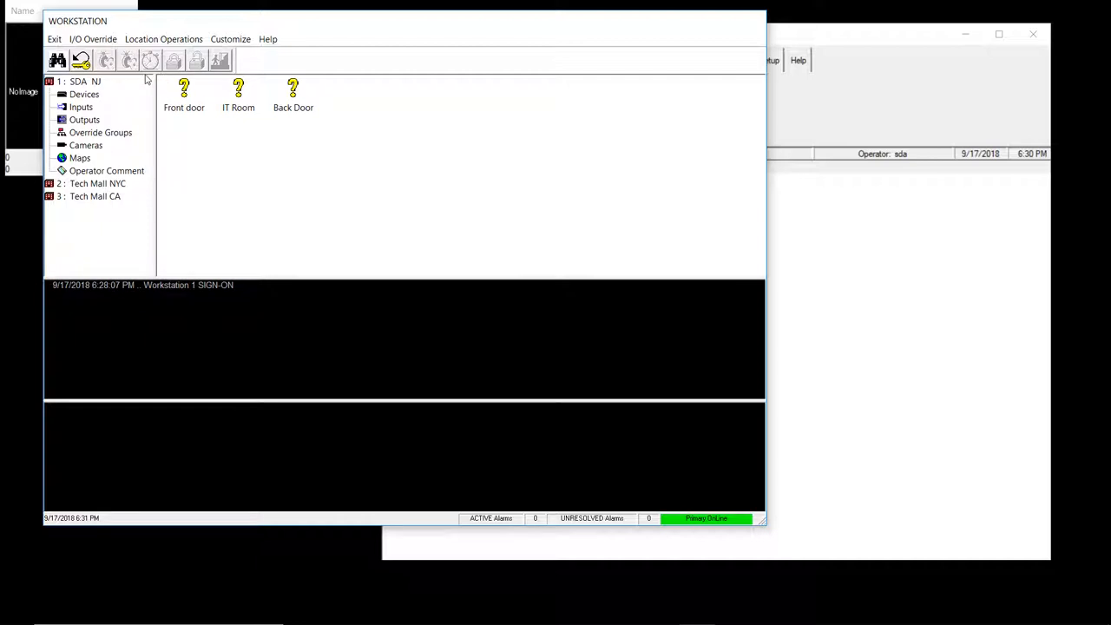
right_click(183, 87)
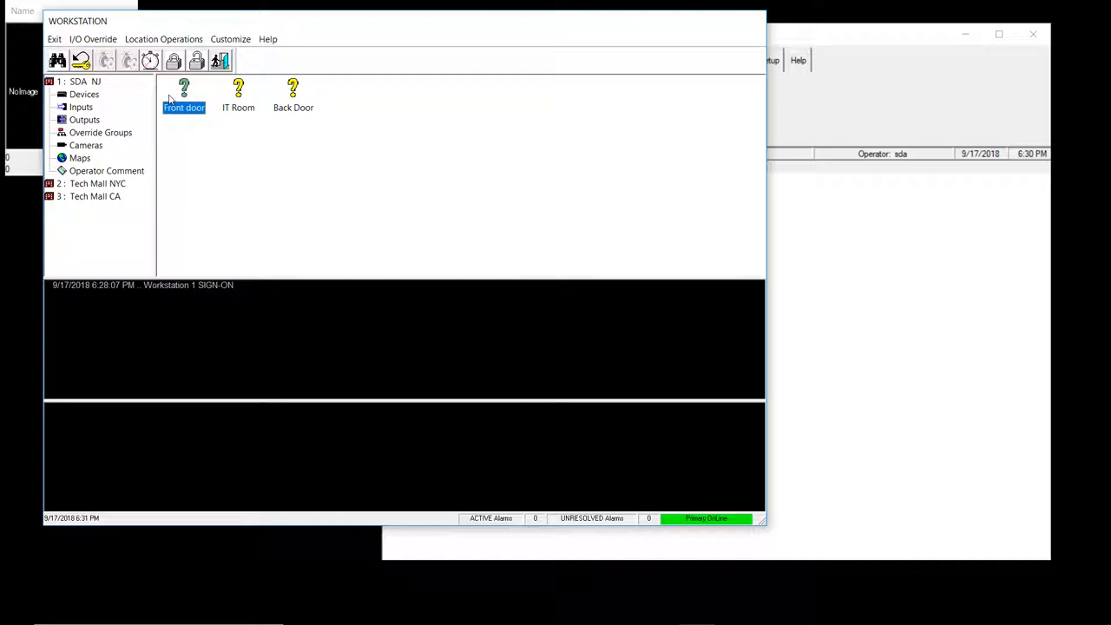
mouse_move(144, 79)
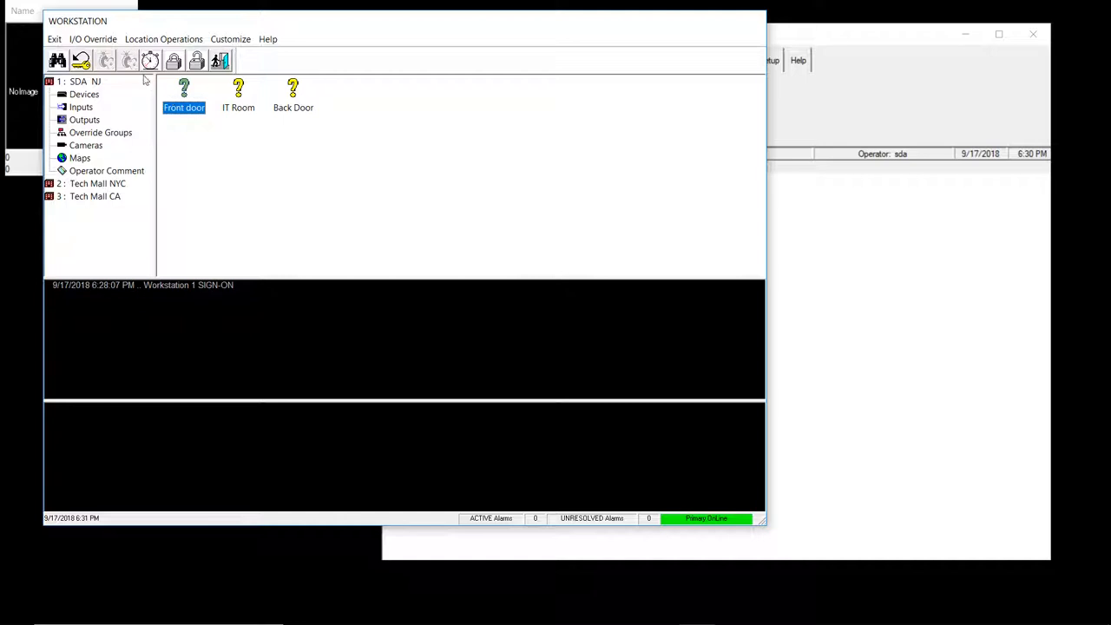
right_click(183, 91)
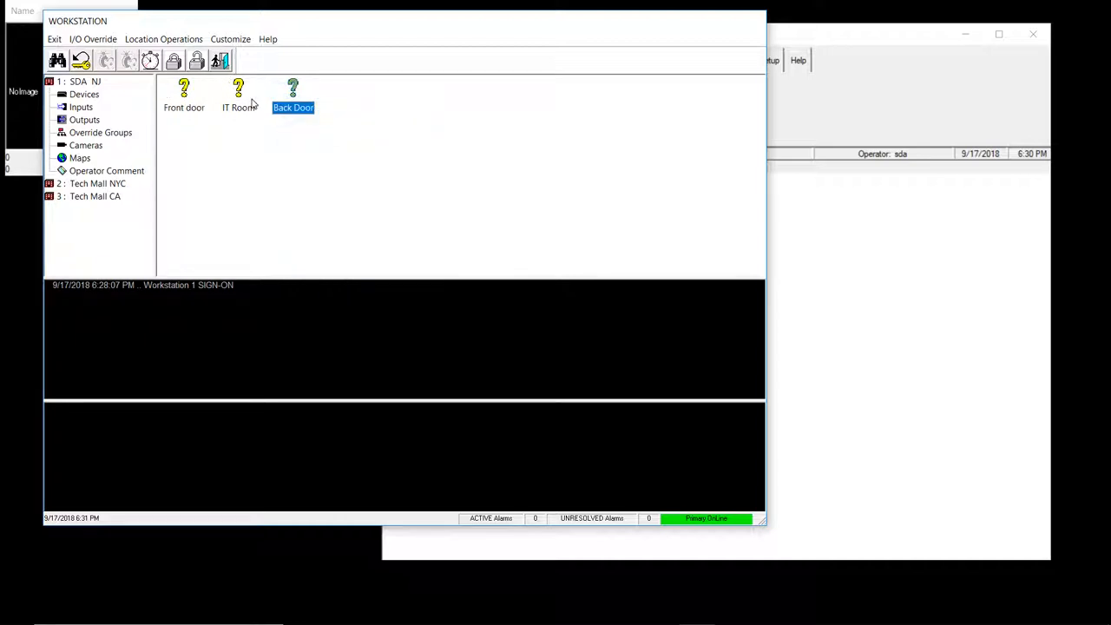
right_click(294, 87)
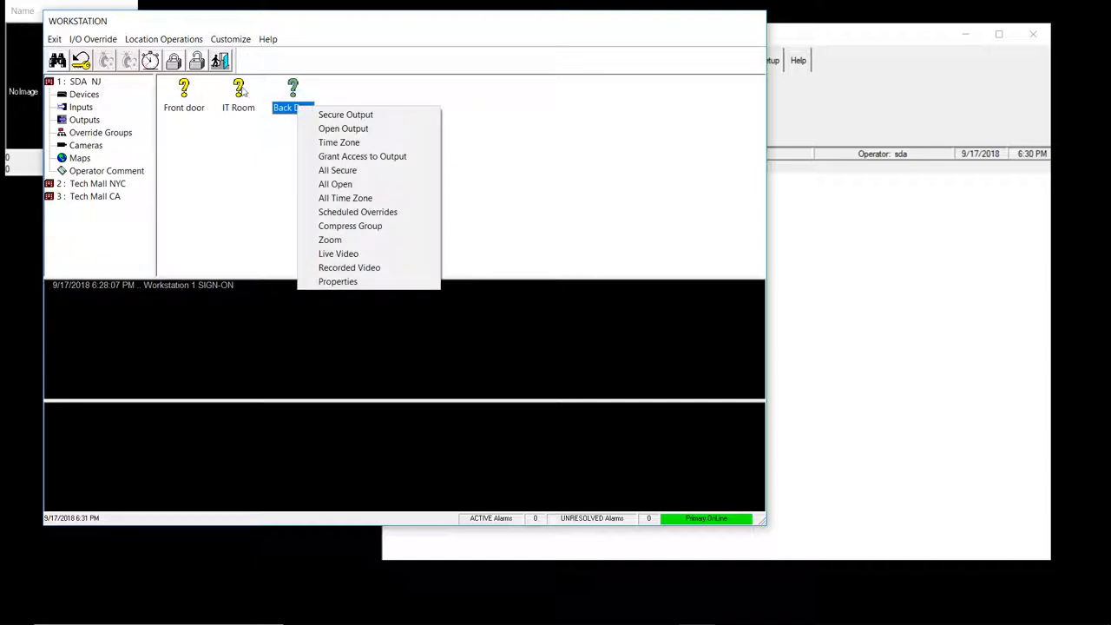
click(344, 114)
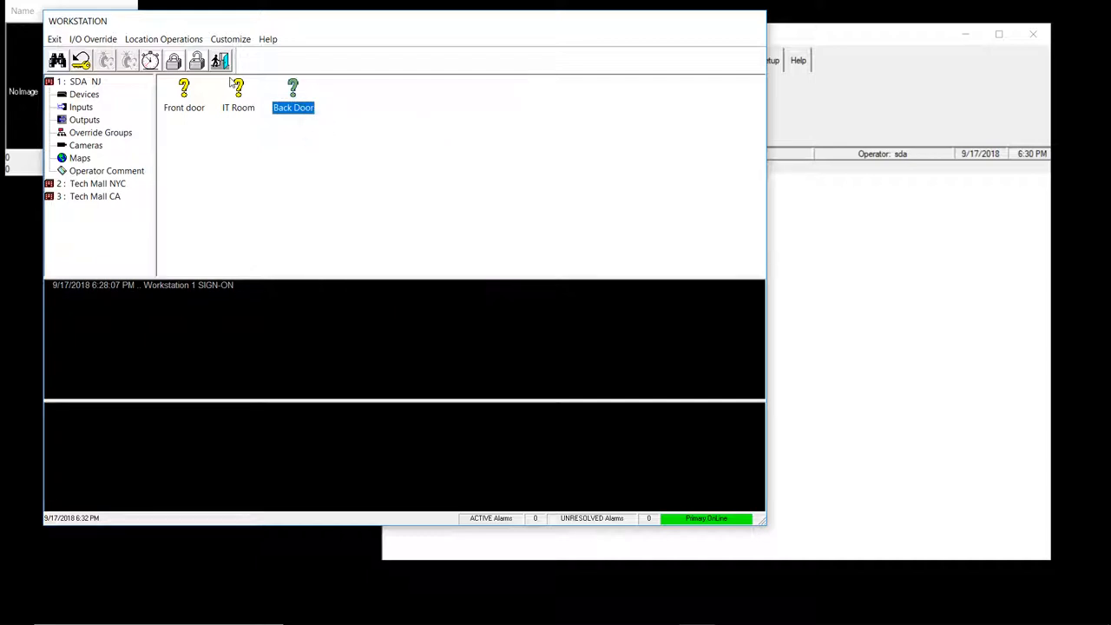
right_click(293, 92)
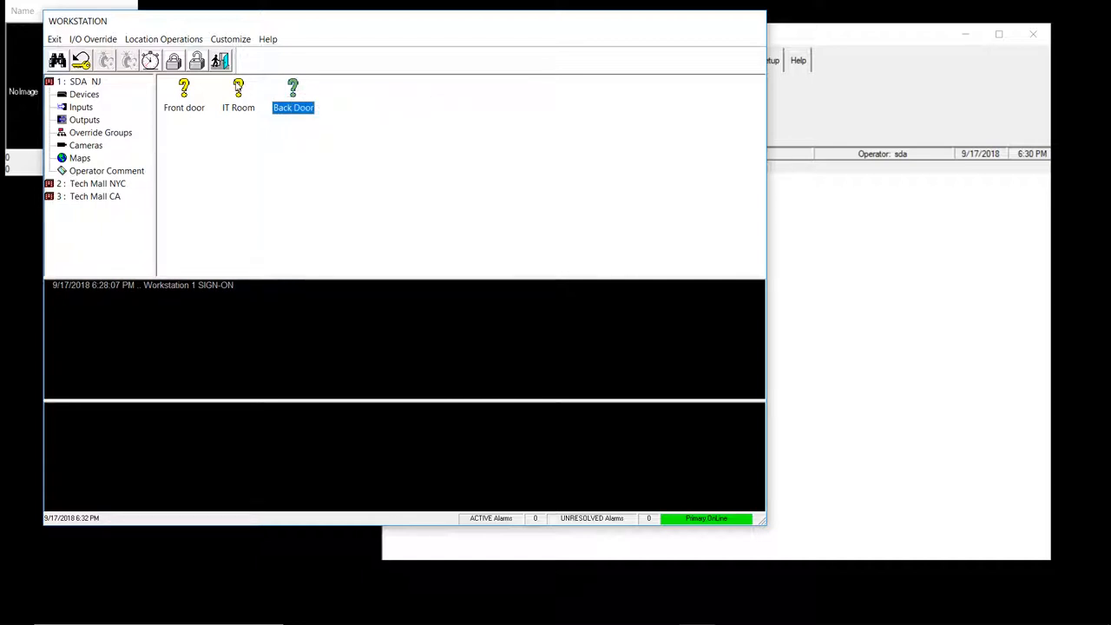
right_click(293, 91)
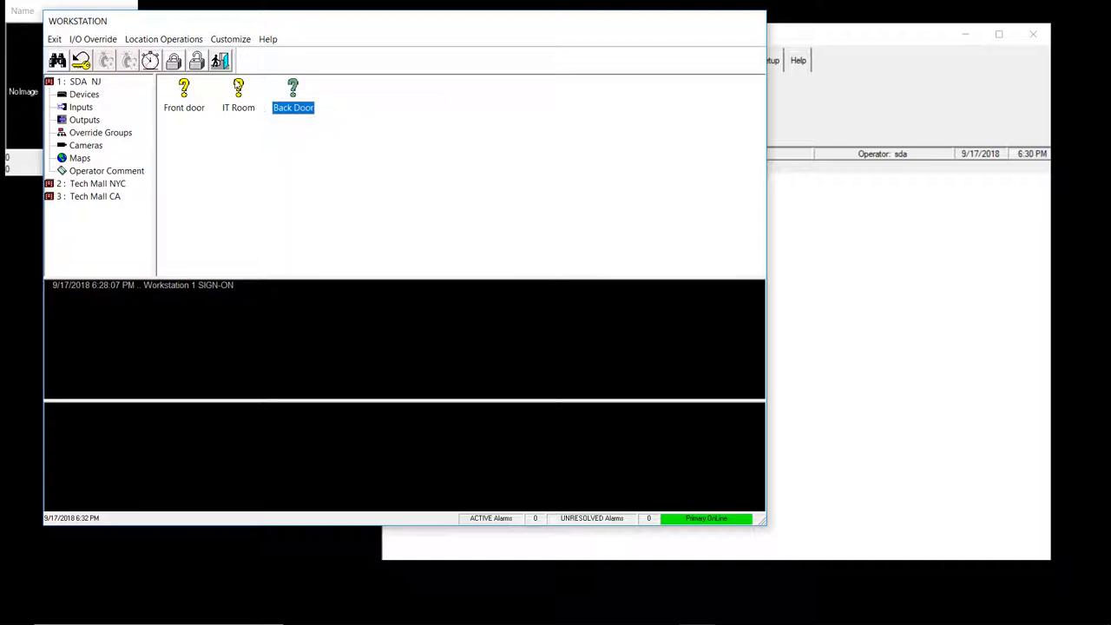
right_click(293, 91)
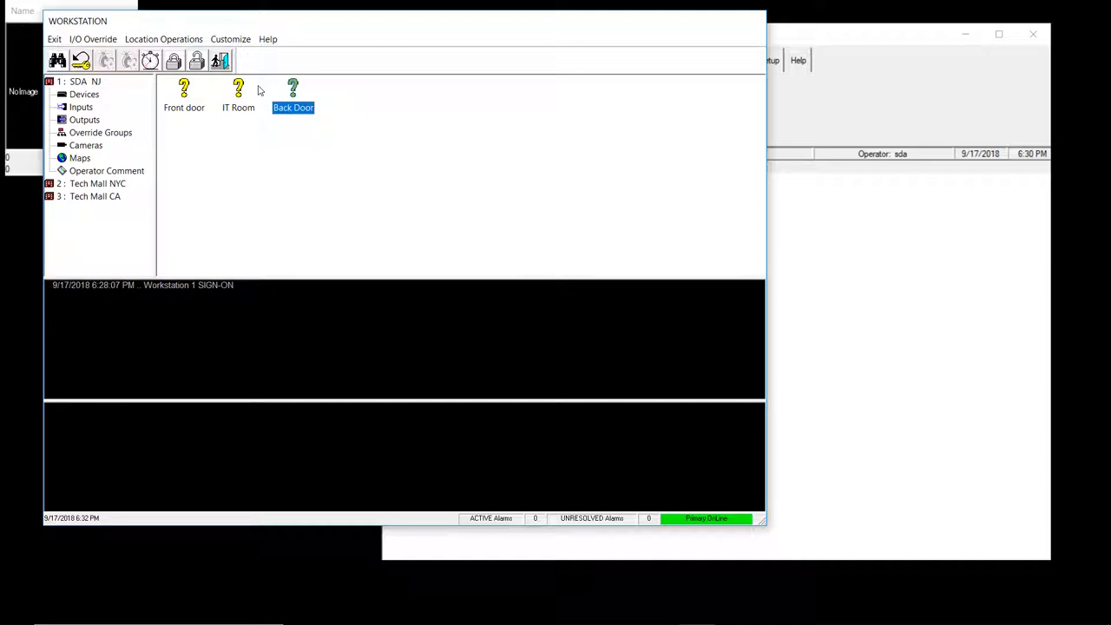
mouse_move(250, 84)
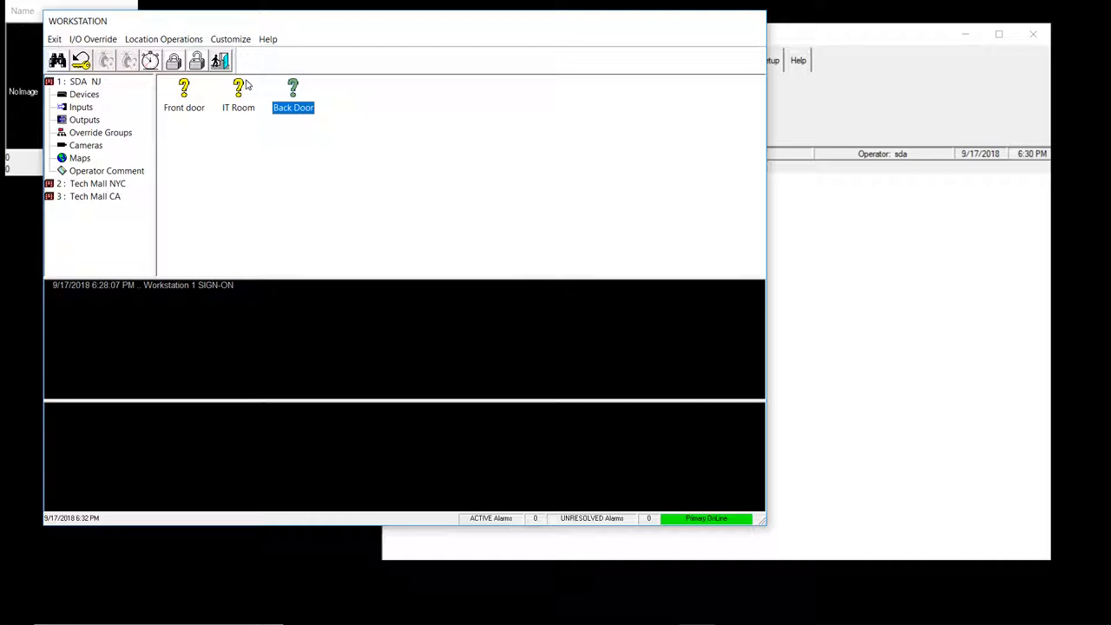
right_click(293, 92)
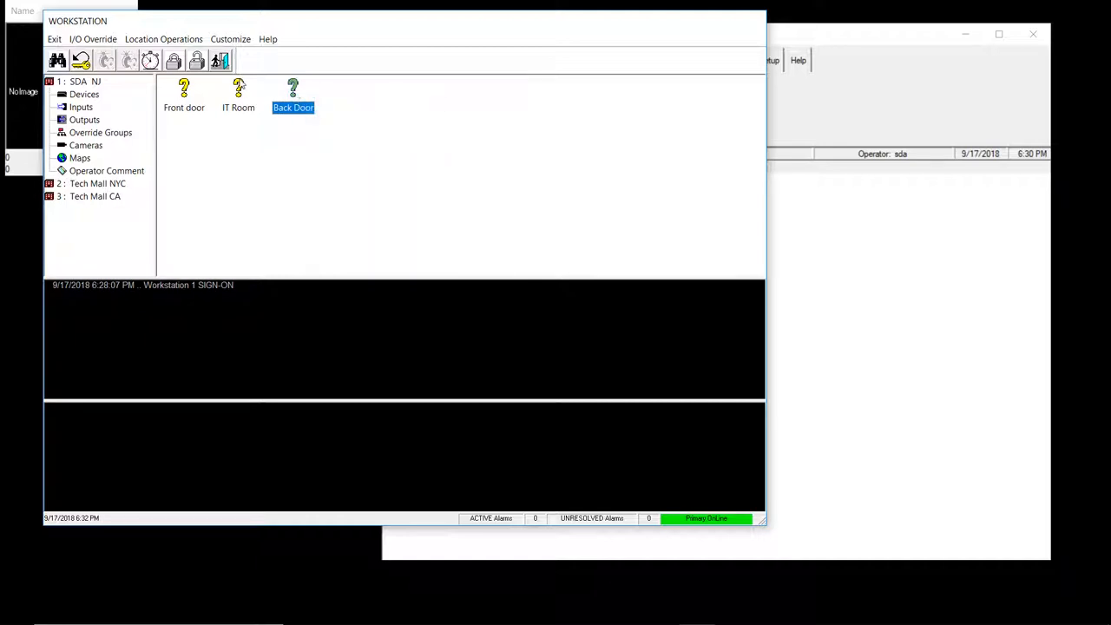
mouse_move(266, 114)
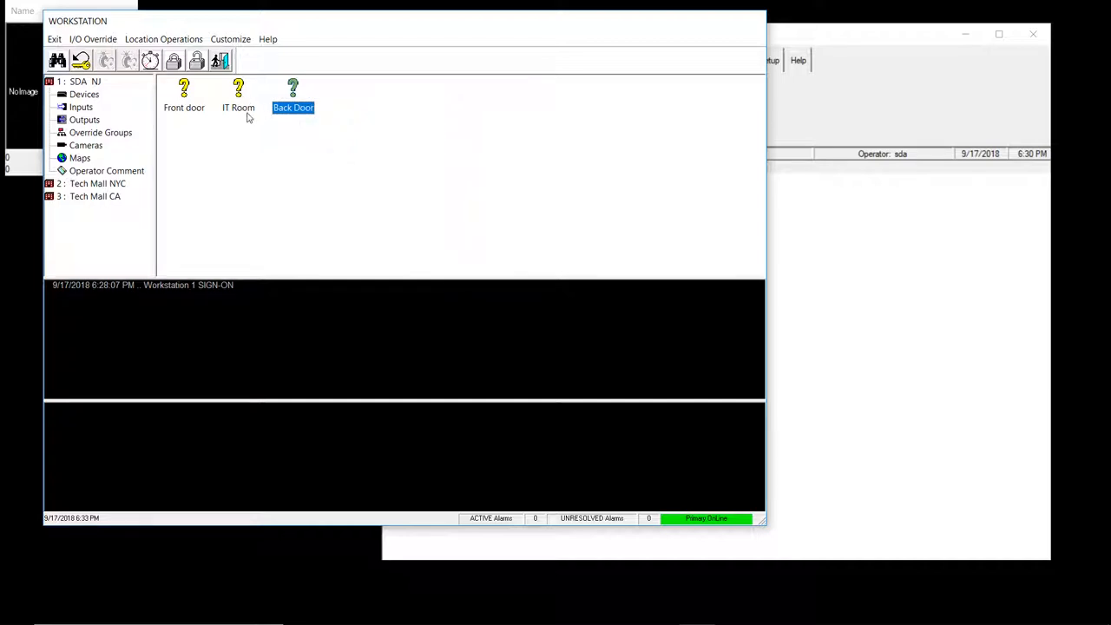
mouse_move(286, 98)
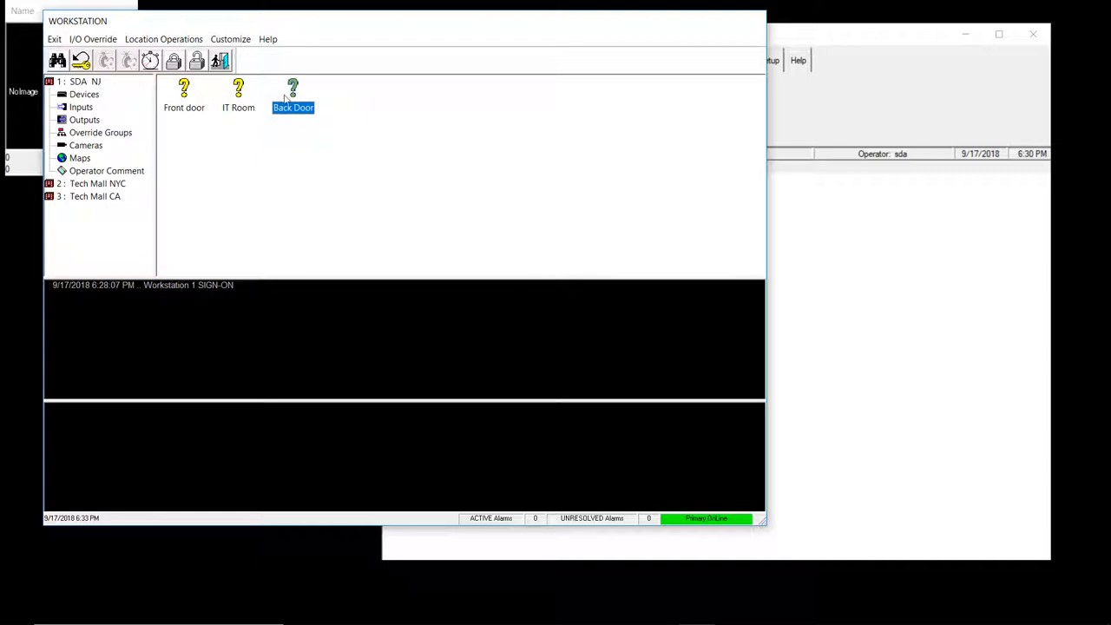
click(183, 94)
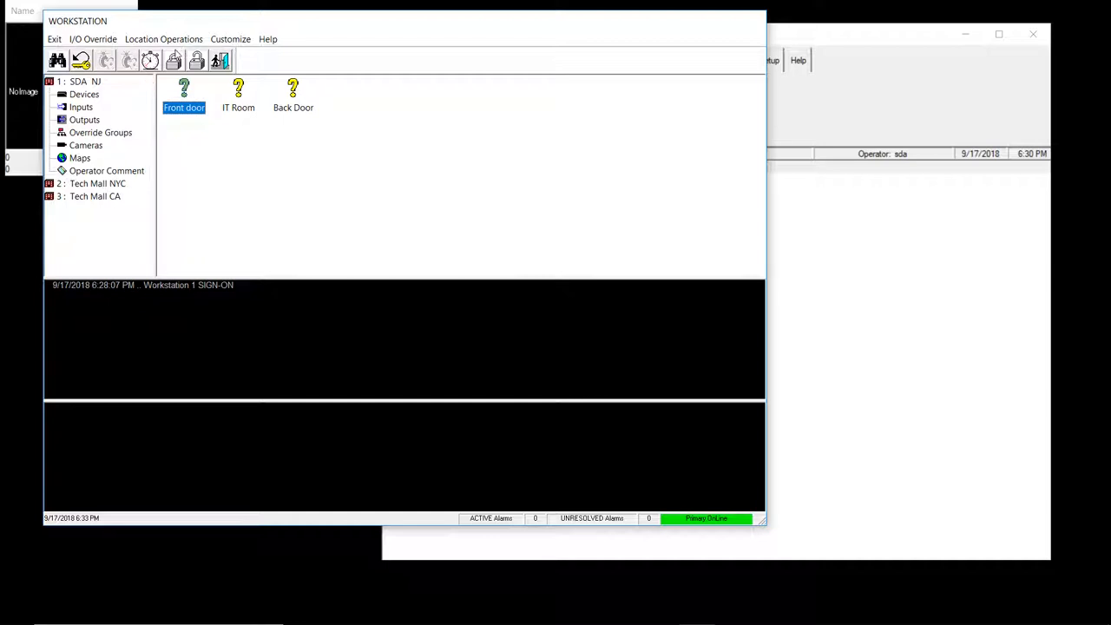
mouse_move(237, 86)
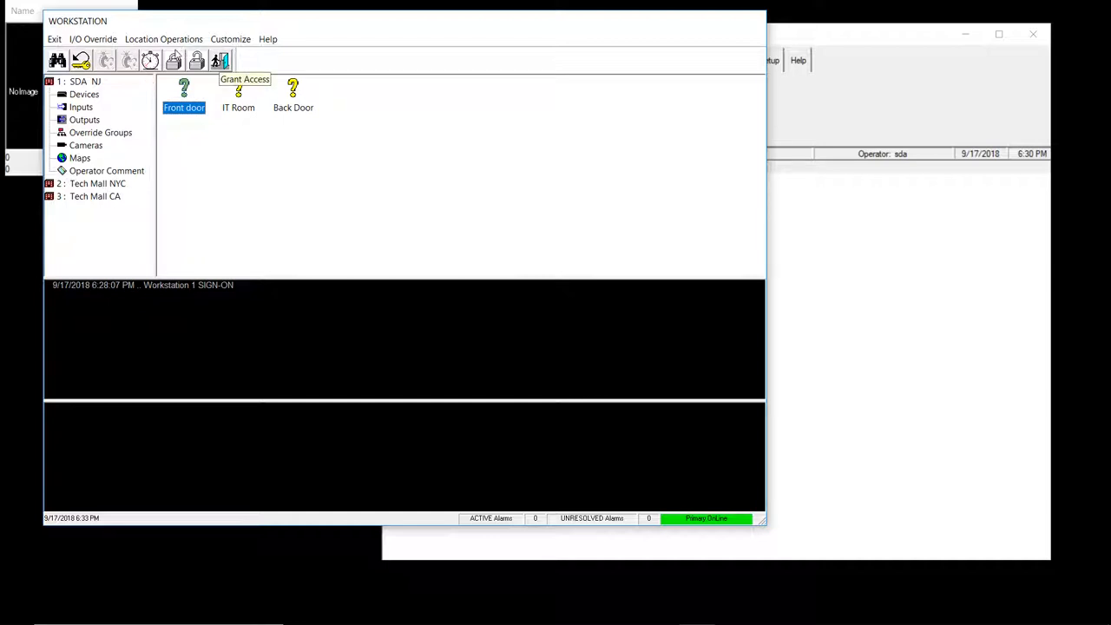
mouse_move(211, 167)
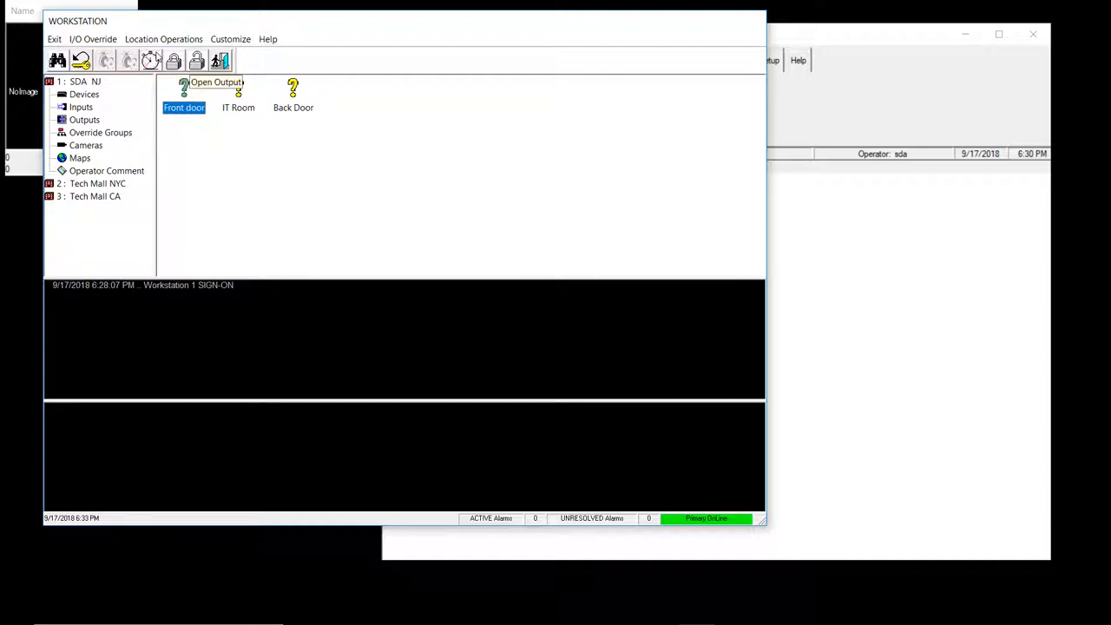
mouse_move(145, 82)
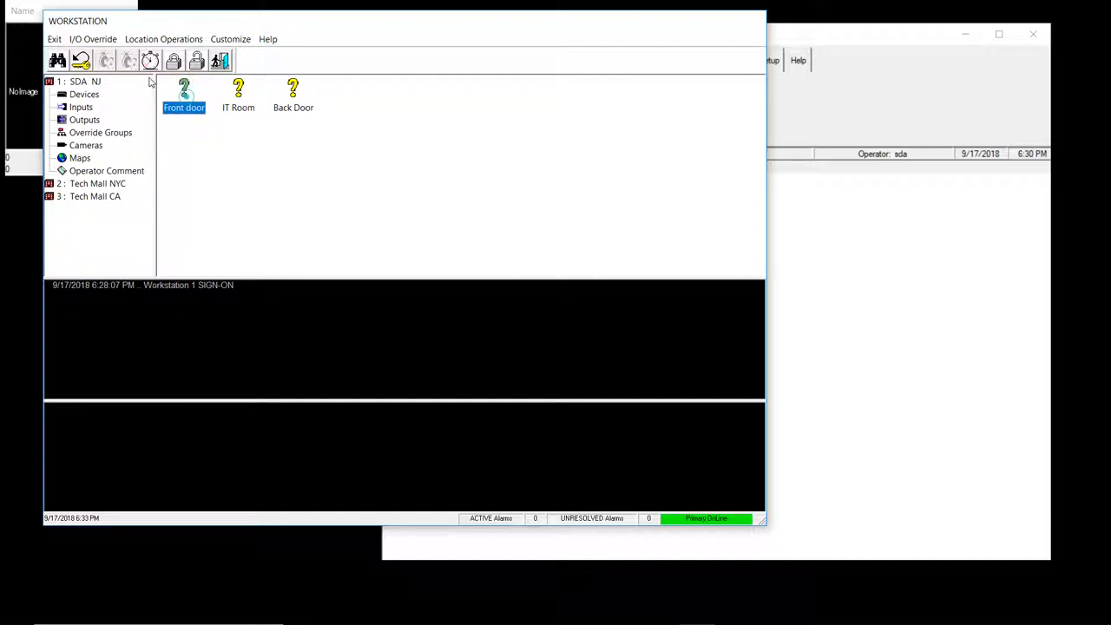
right_click(184, 91)
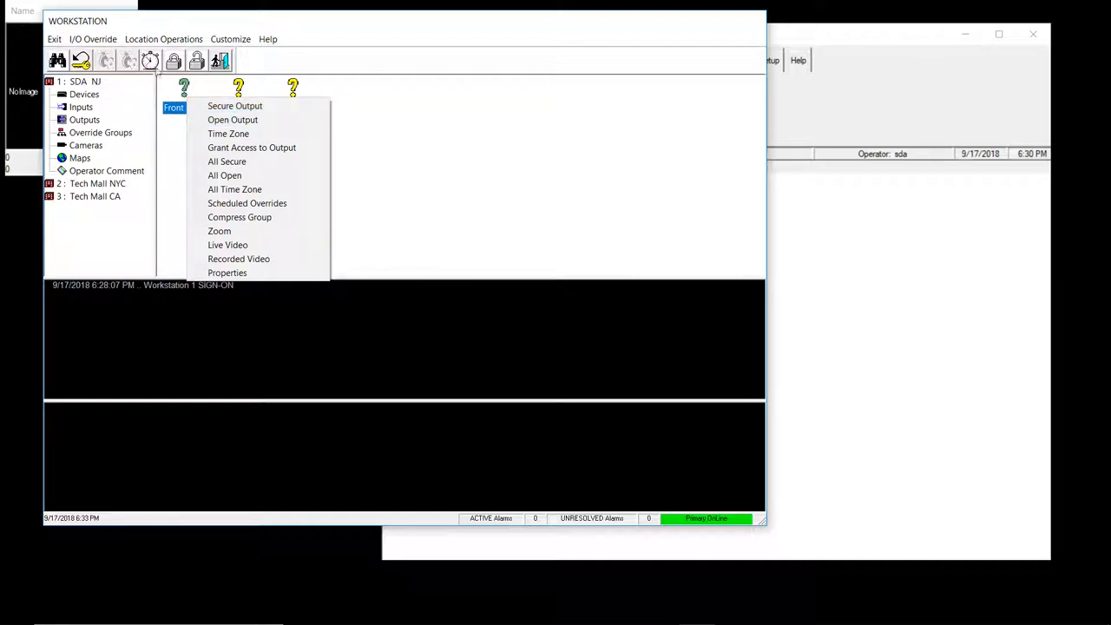
mouse_move(228, 133)
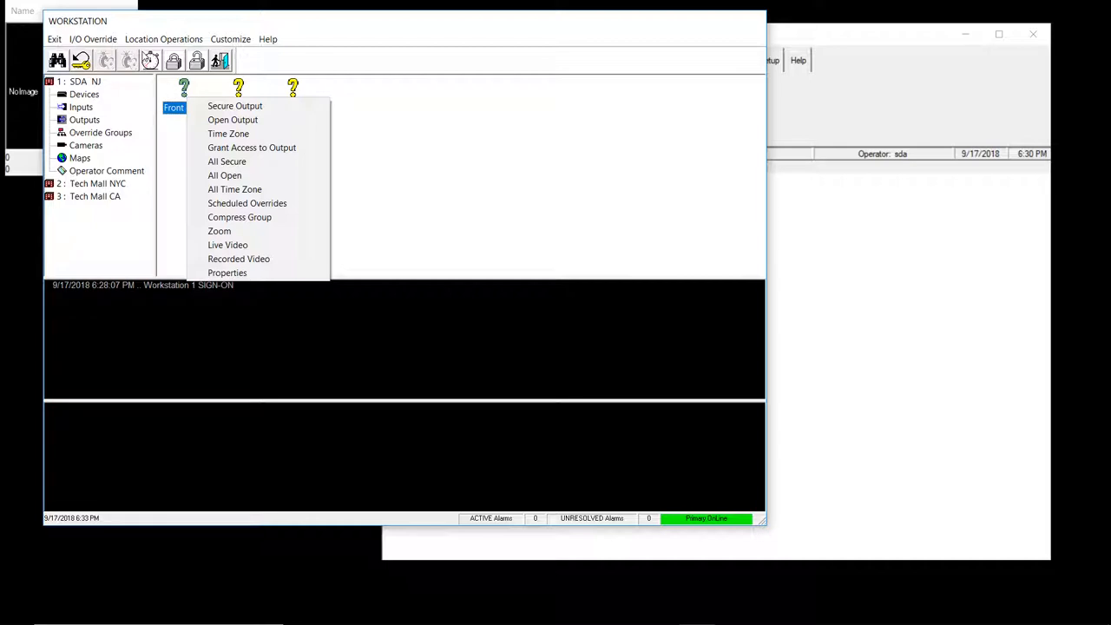
mouse_move(137, 138)
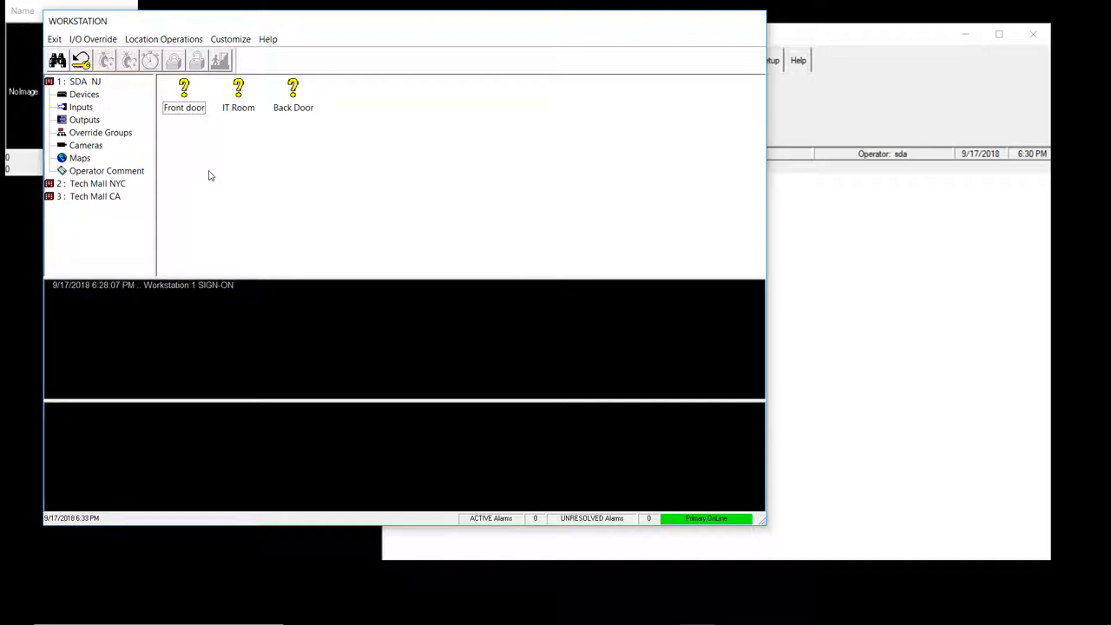
mouse_move(606, 126)
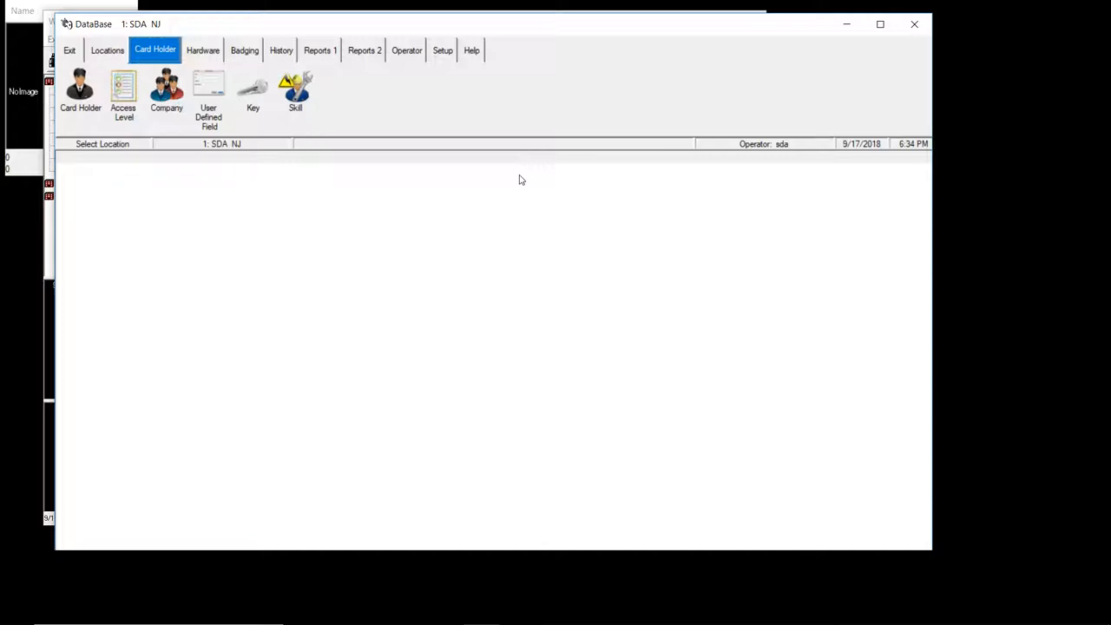
mouse_move(226, 26)
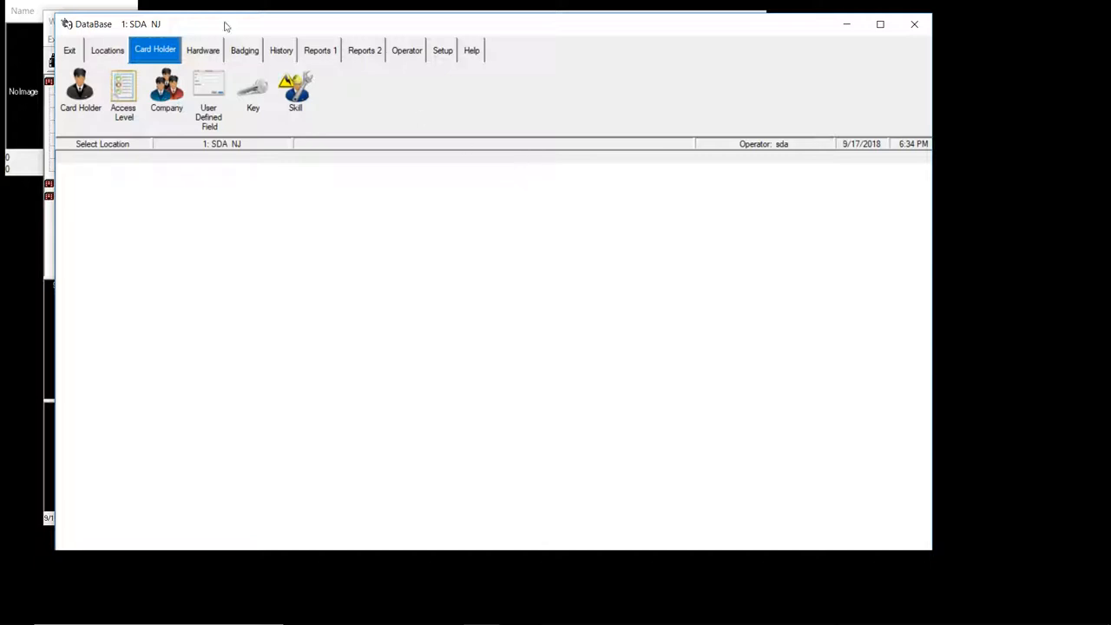
mouse_move(317, 205)
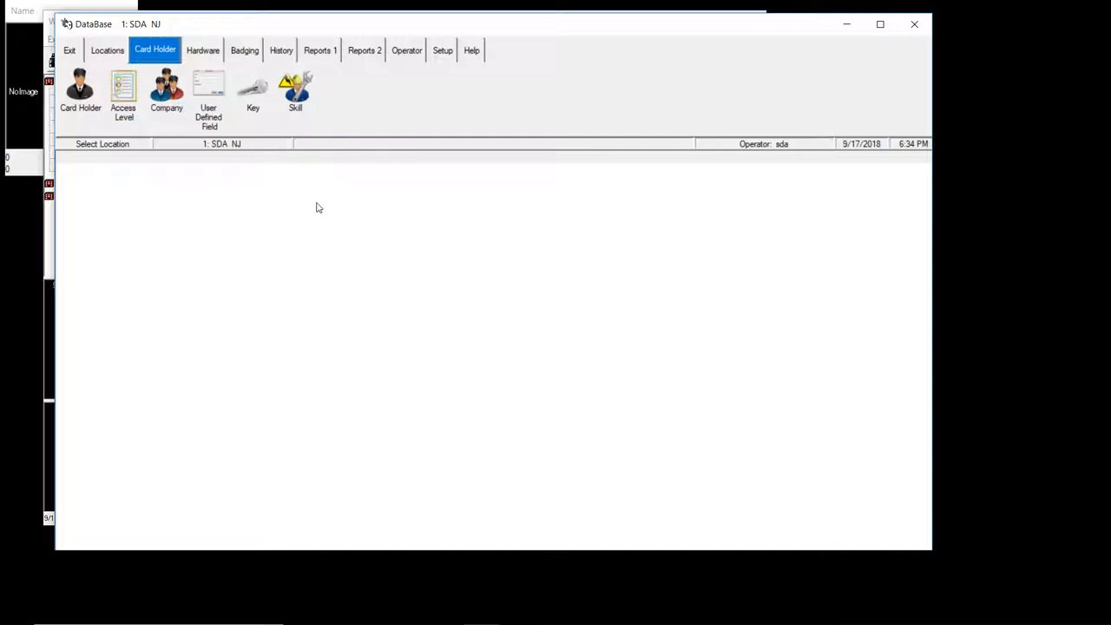
mouse_move(305, 139)
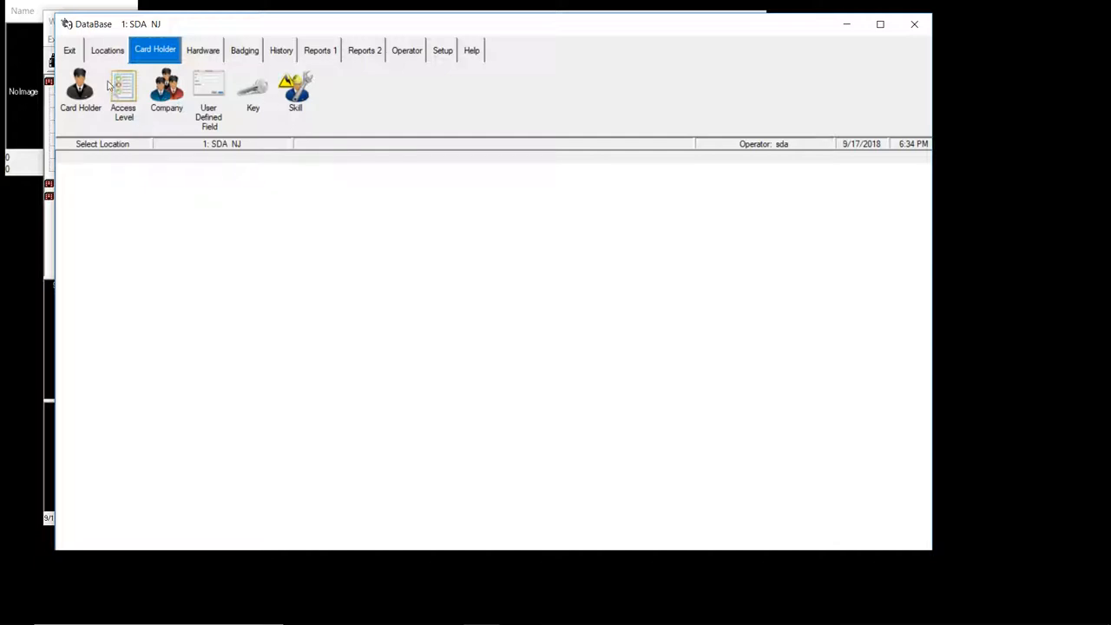
Step: Switch the DataBase window from Card Holder to the Locations section
click(105, 49)
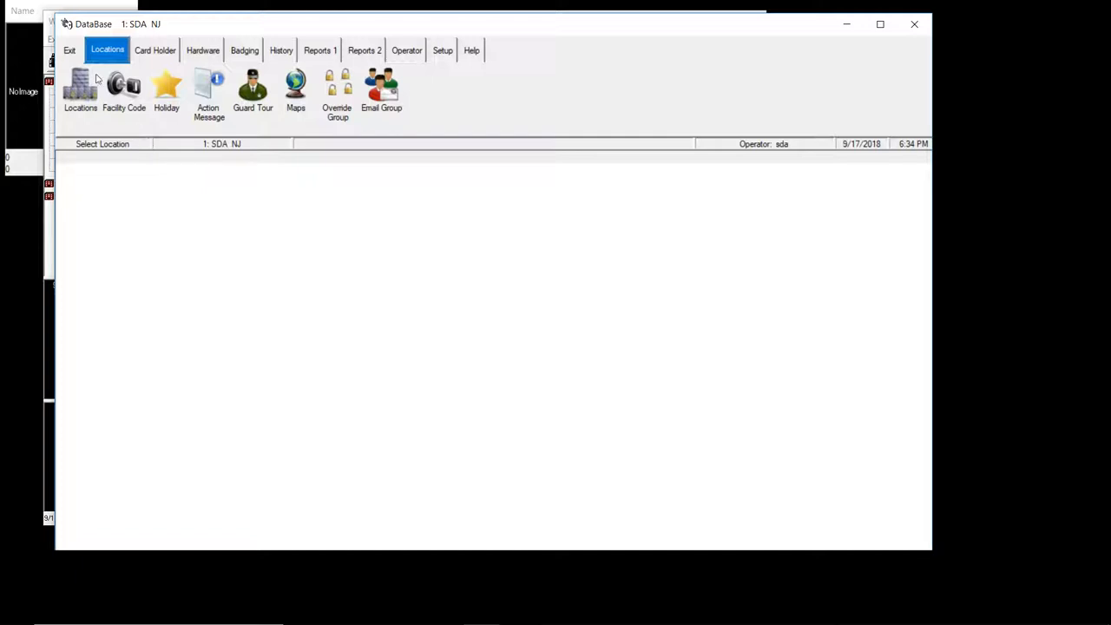
Step: View facility codes 17 and 18 and the three locations, then return to Card Holder
click(124, 89)
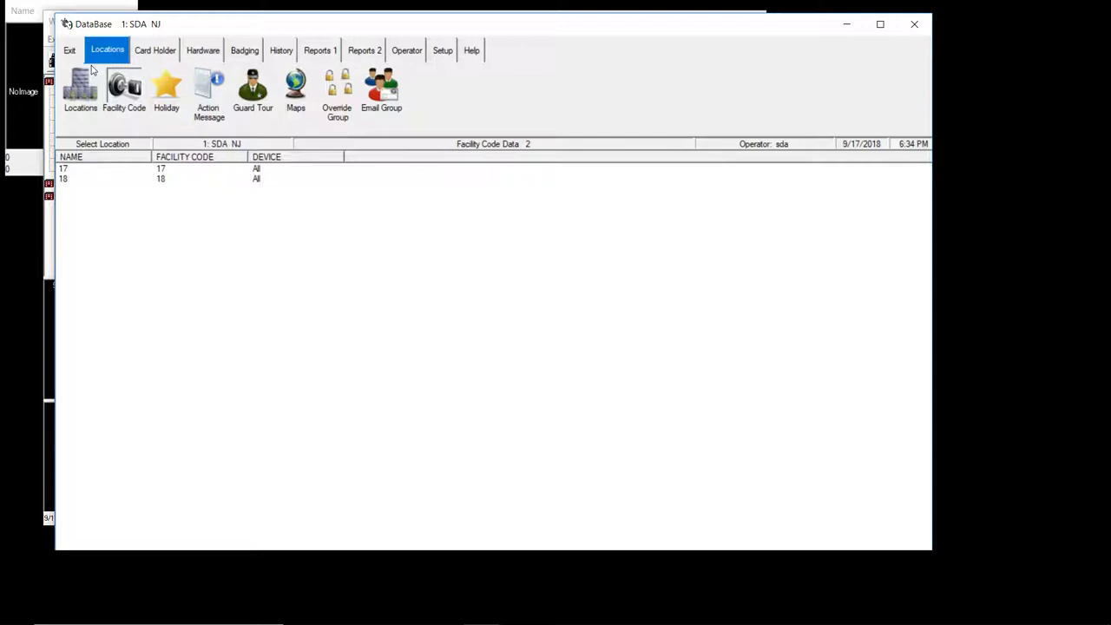
mouse_move(67, 130)
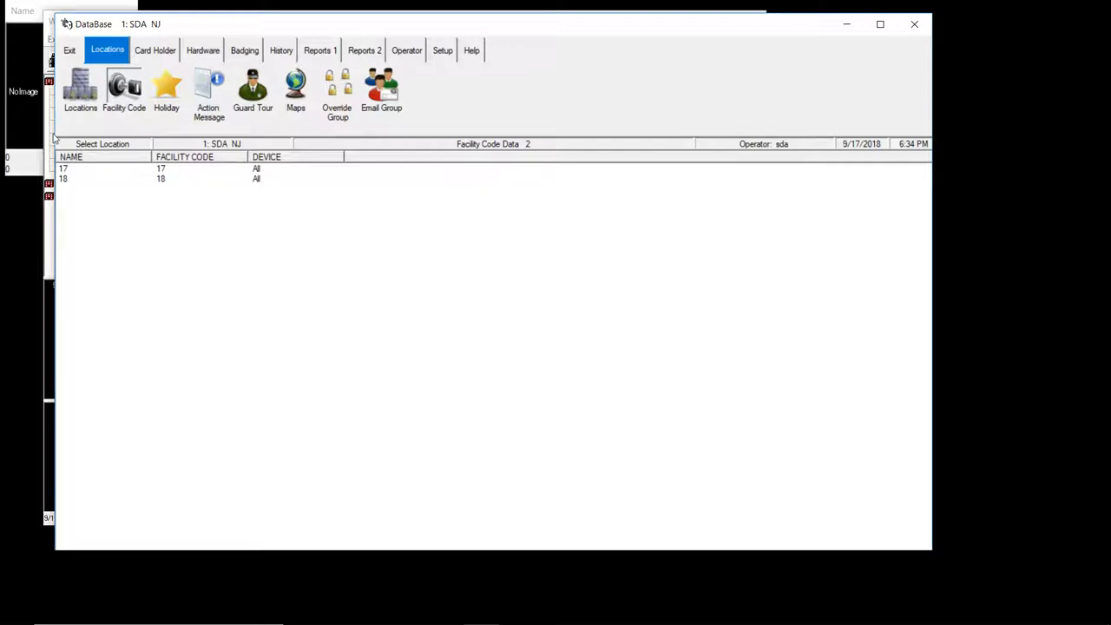
right_click(70, 166)
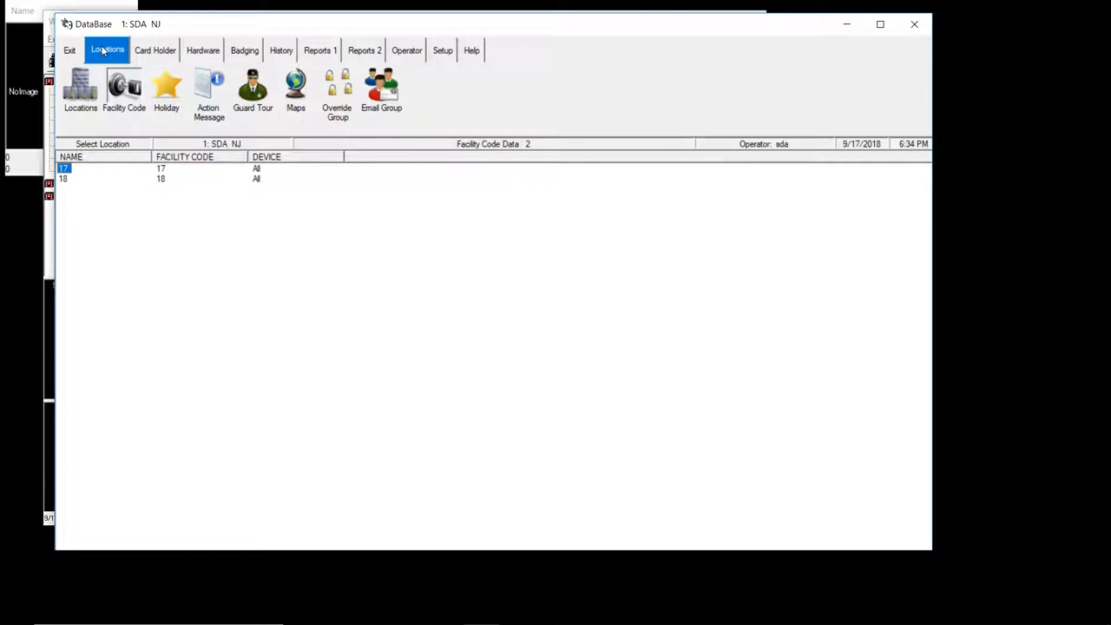
click(84, 91)
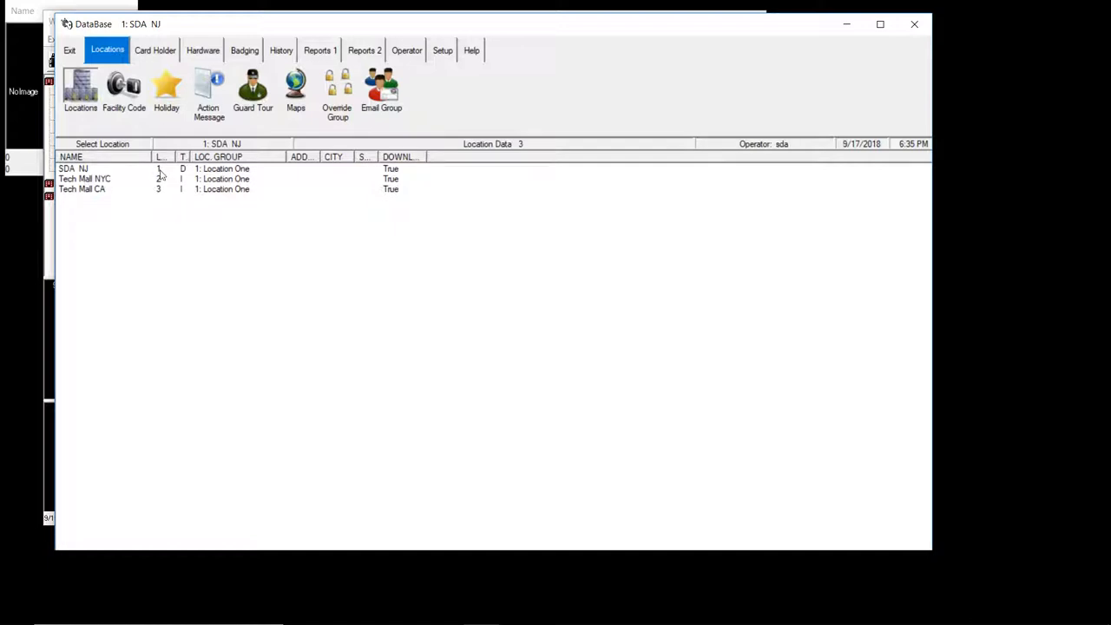
mouse_move(187, 150)
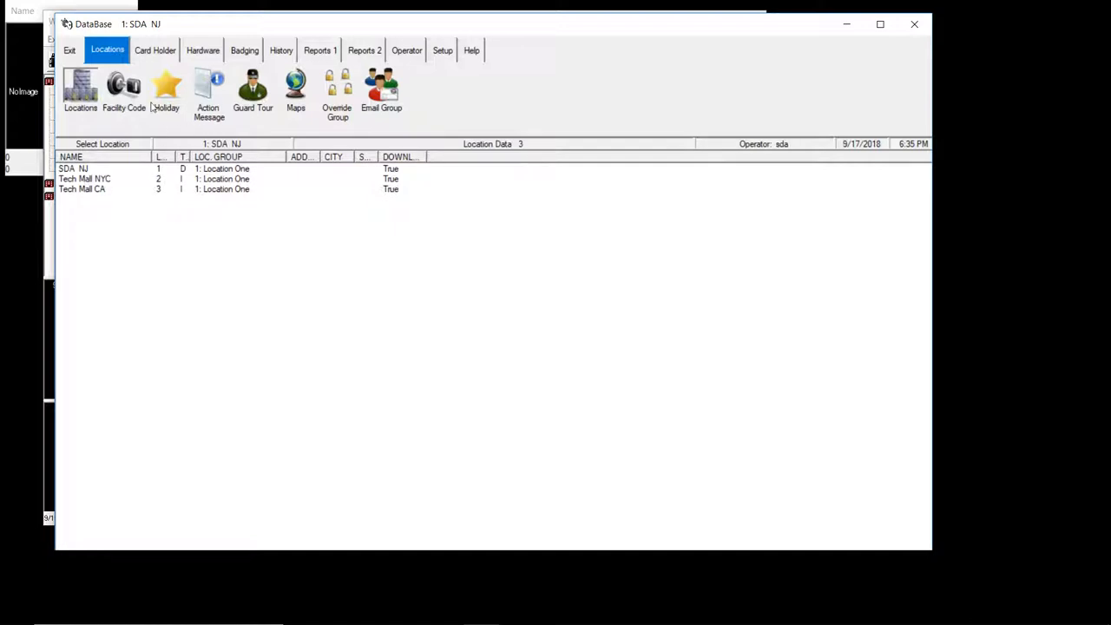
click(155, 49)
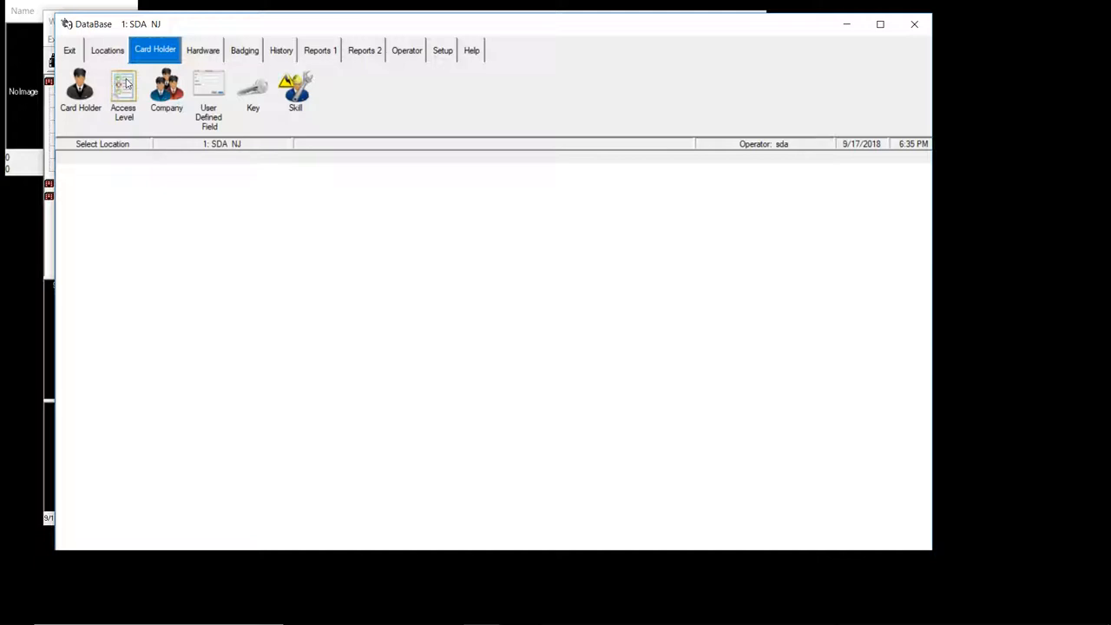
mouse_move(229, 67)
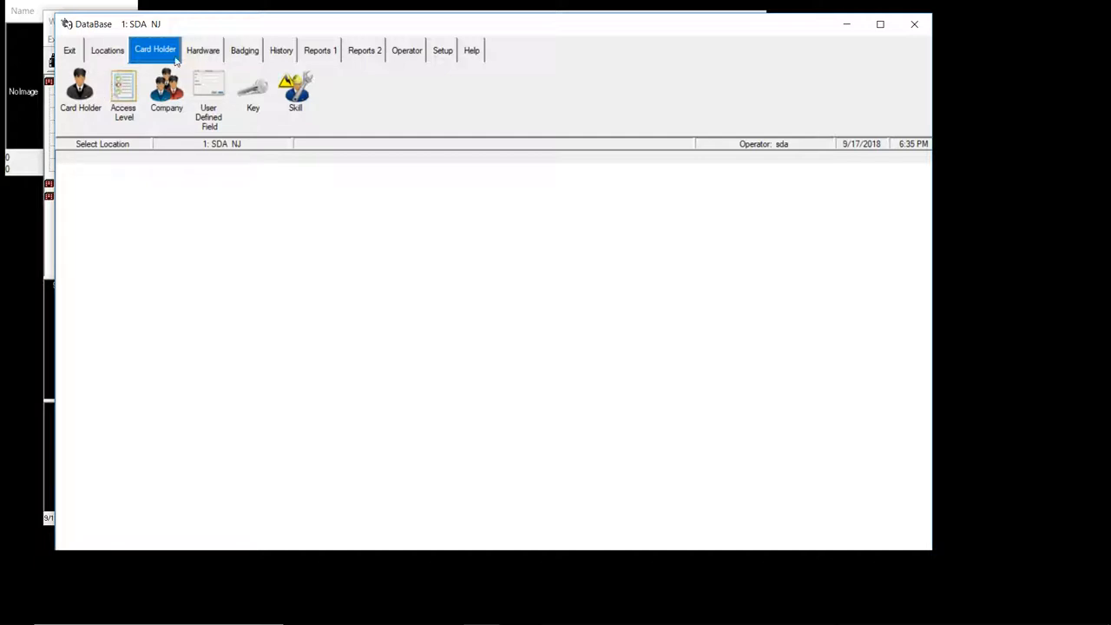
mouse_move(160, 49)
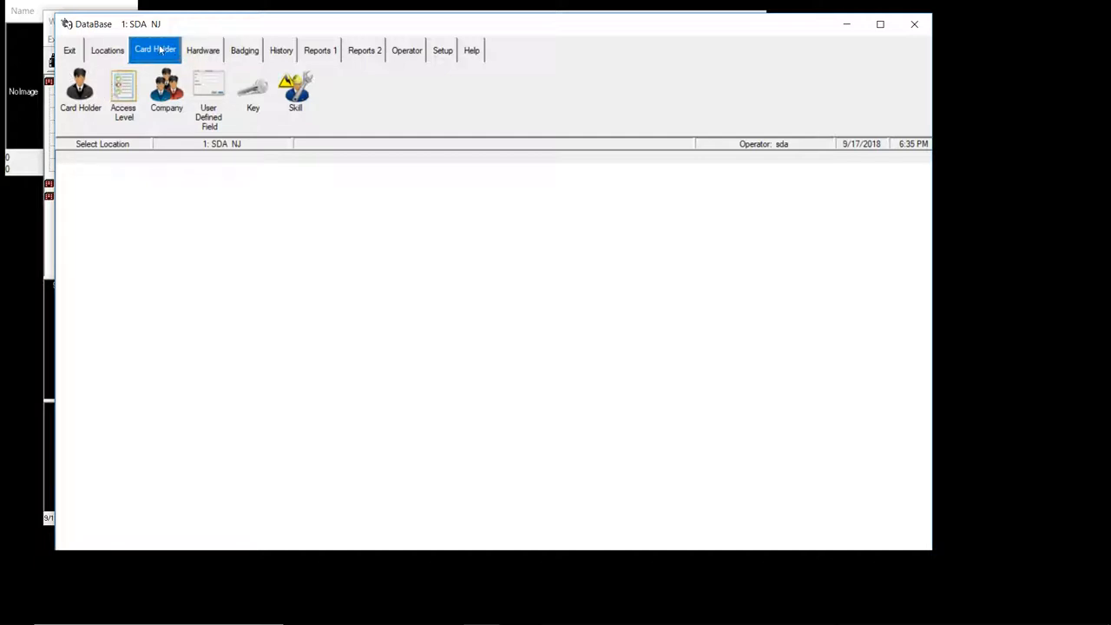
Step: Cycle through the Hardware and Badging sections, ending on History's report options
click(203, 49)
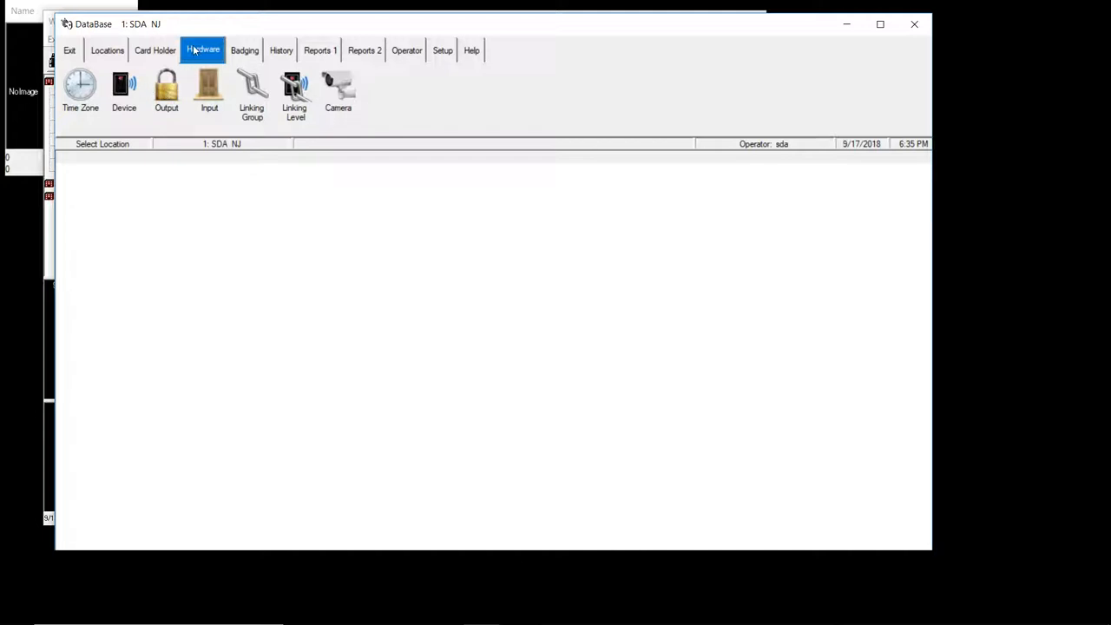
click(244, 50)
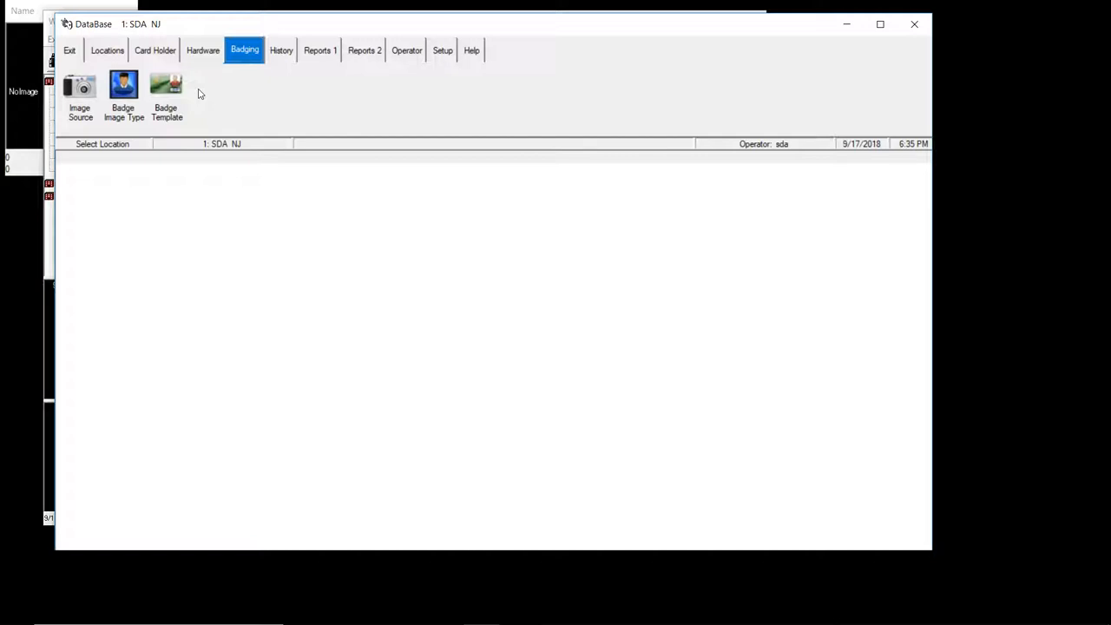
mouse_move(212, 82)
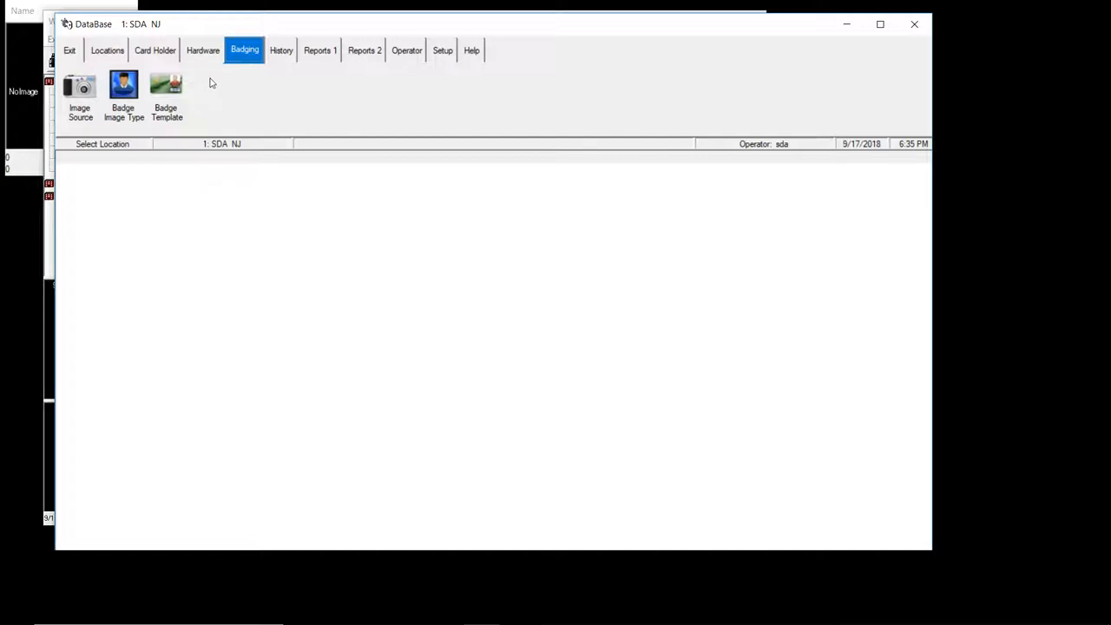
click(280, 49)
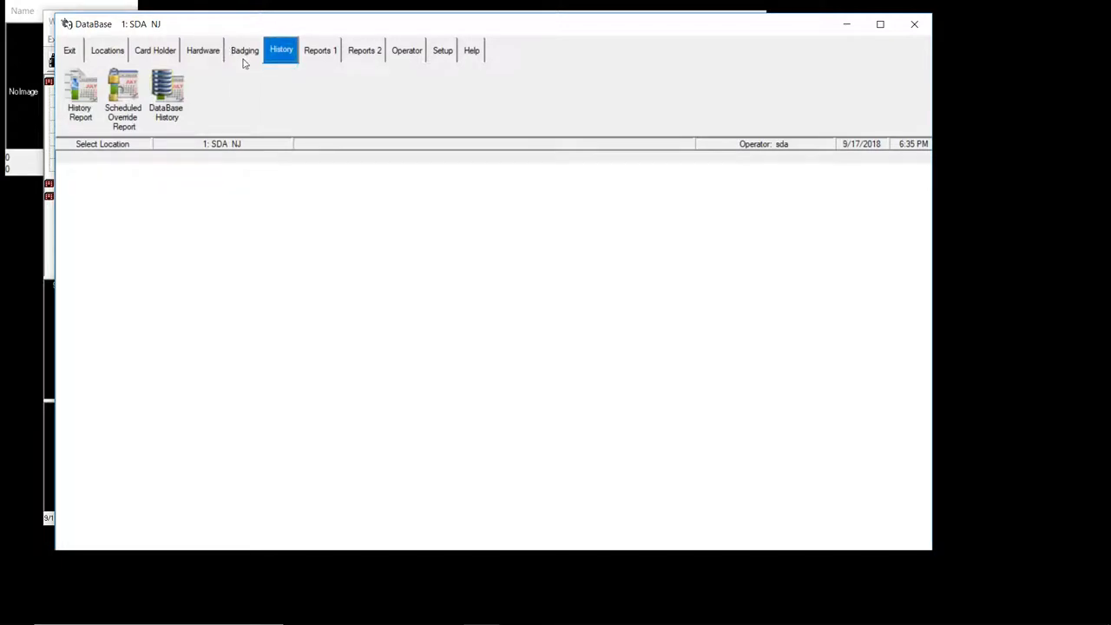
mouse_move(246, 72)
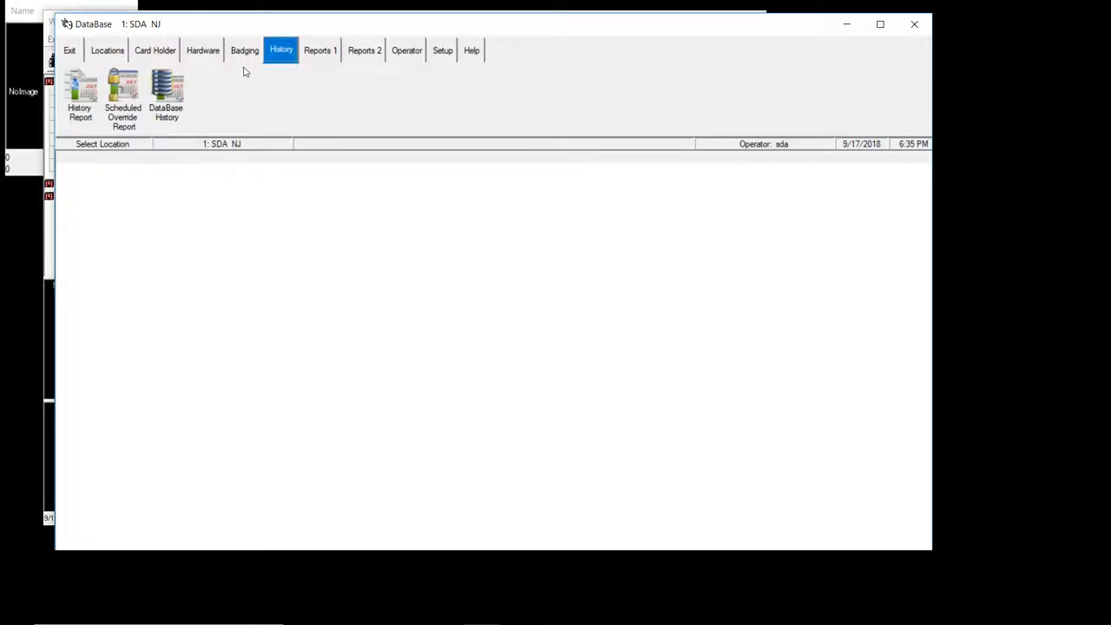
mouse_move(147, 126)
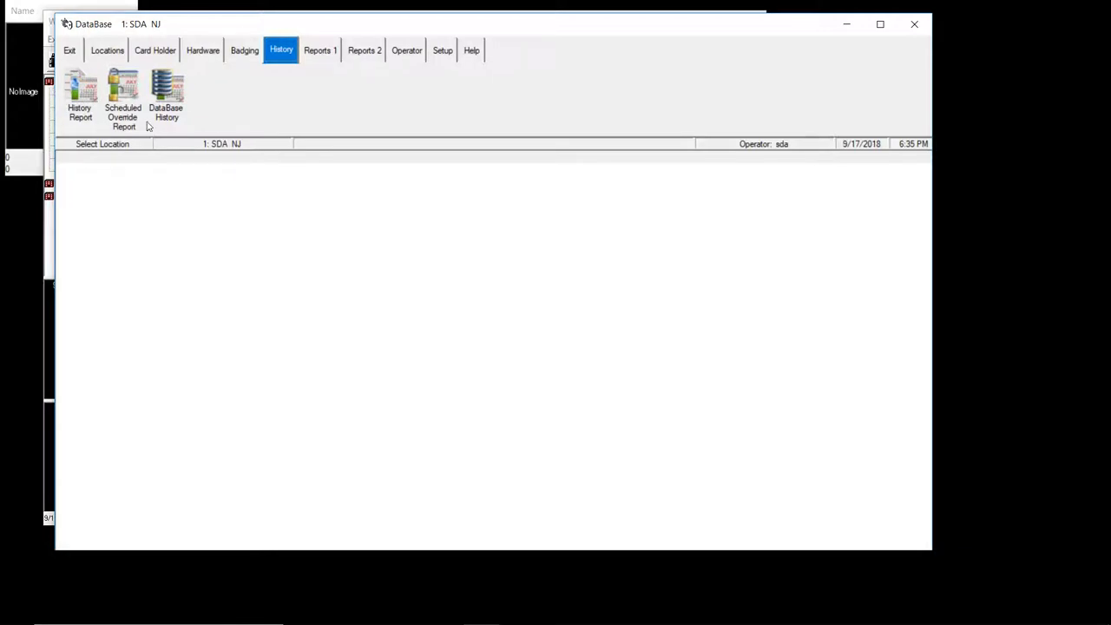
mouse_move(238, 96)
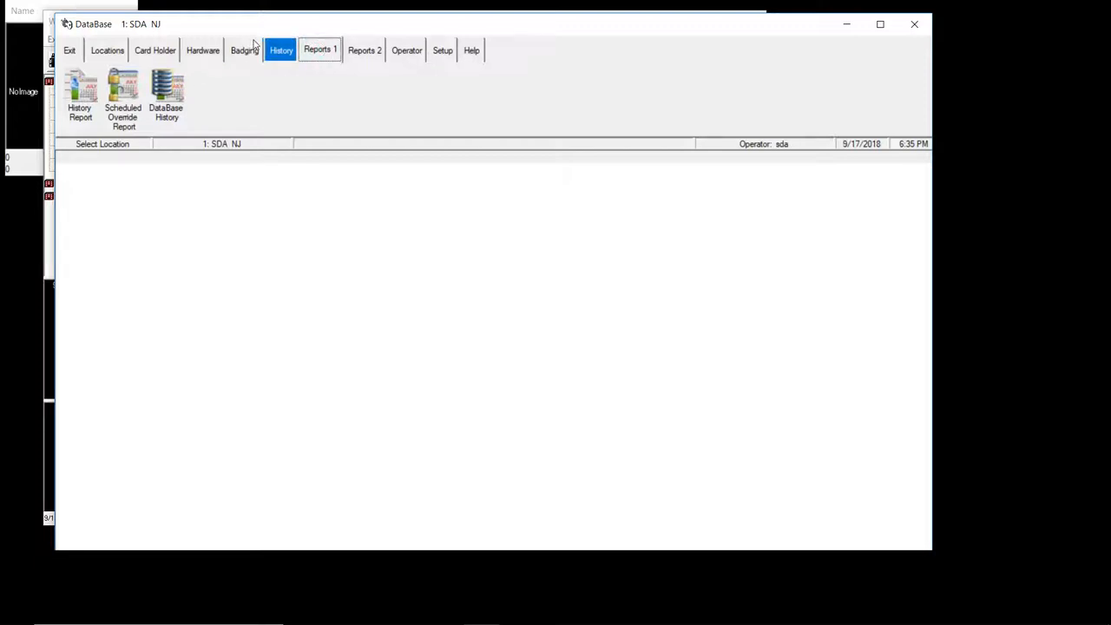
Step: View Reports 1 and Reports 2, then reach the Operator section listing Master and sda
click(319, 50)
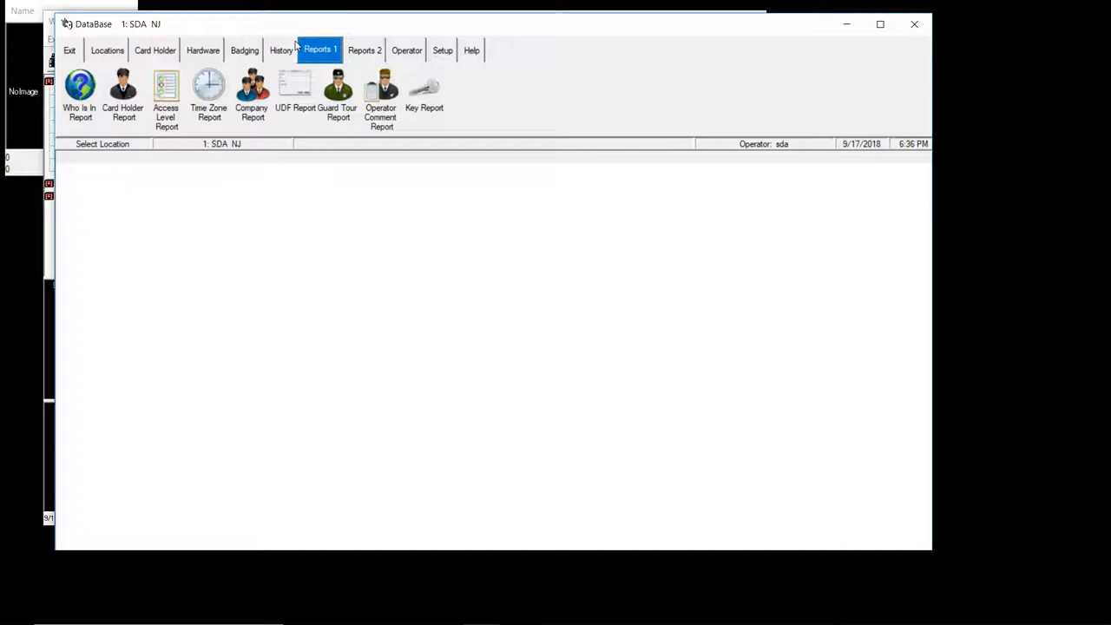
click(364, 49)
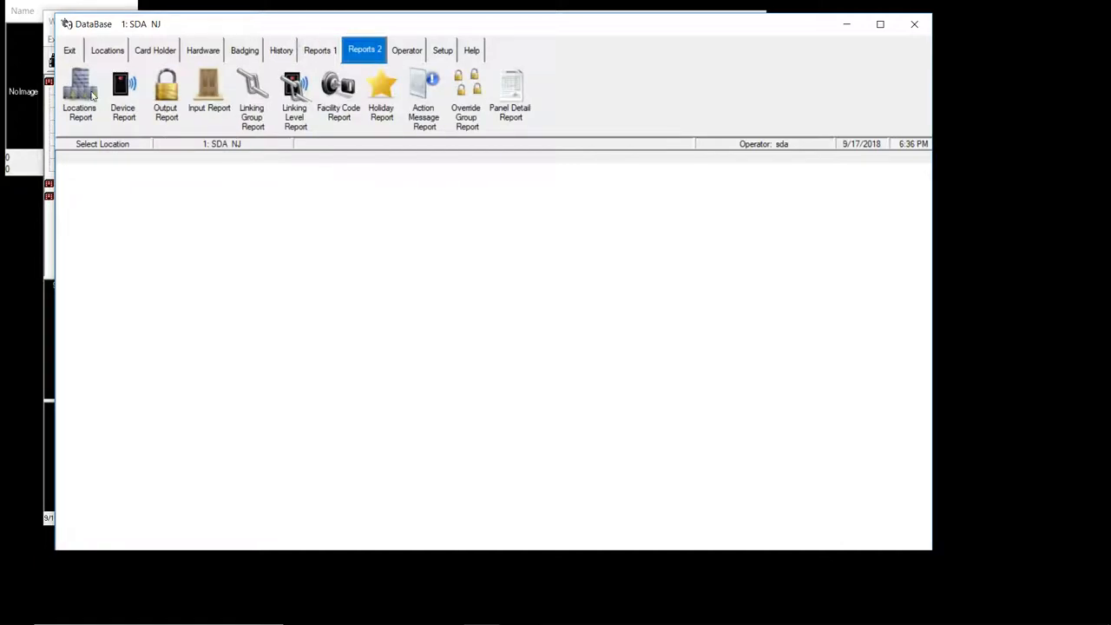
mouse_move(200, 115)
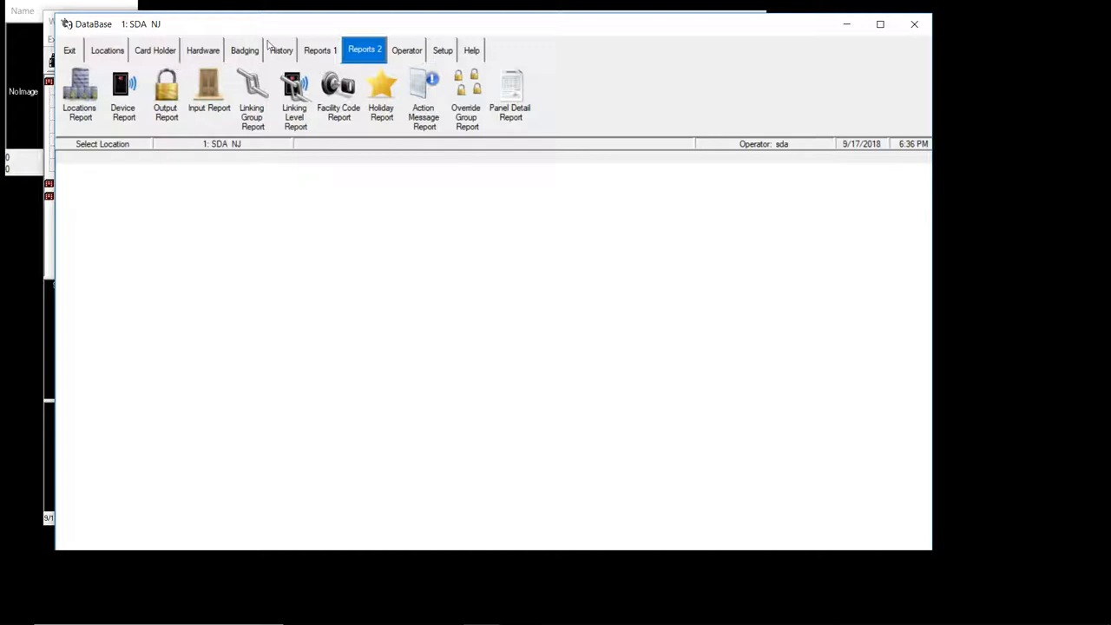
click(406, 50)
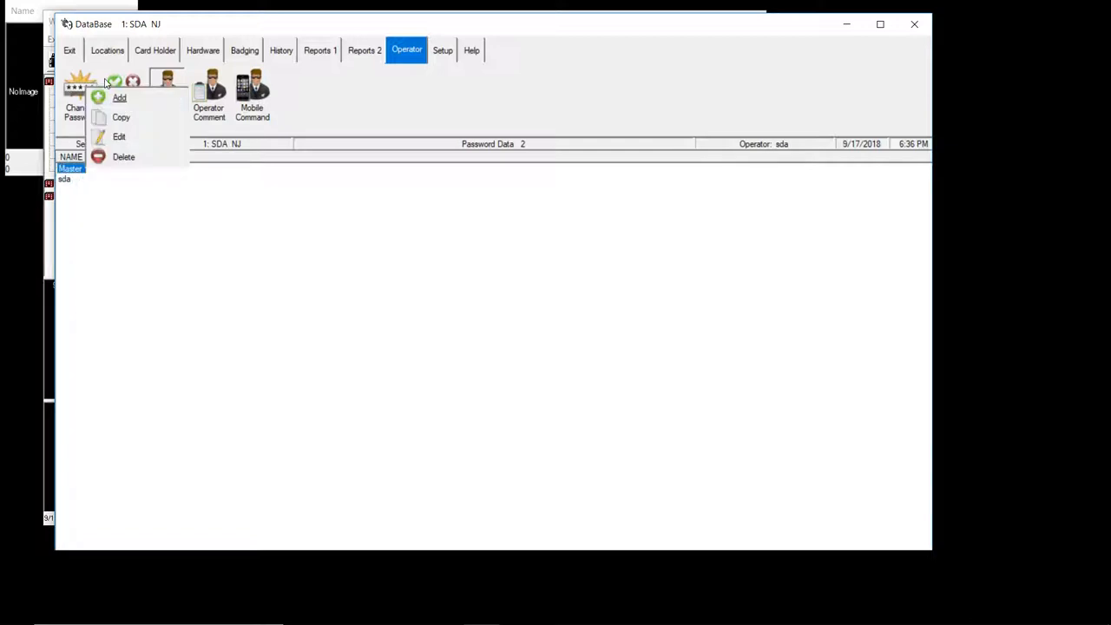
Step: Open a blank New Operator form with name, password and profile fields
click(118, 97)
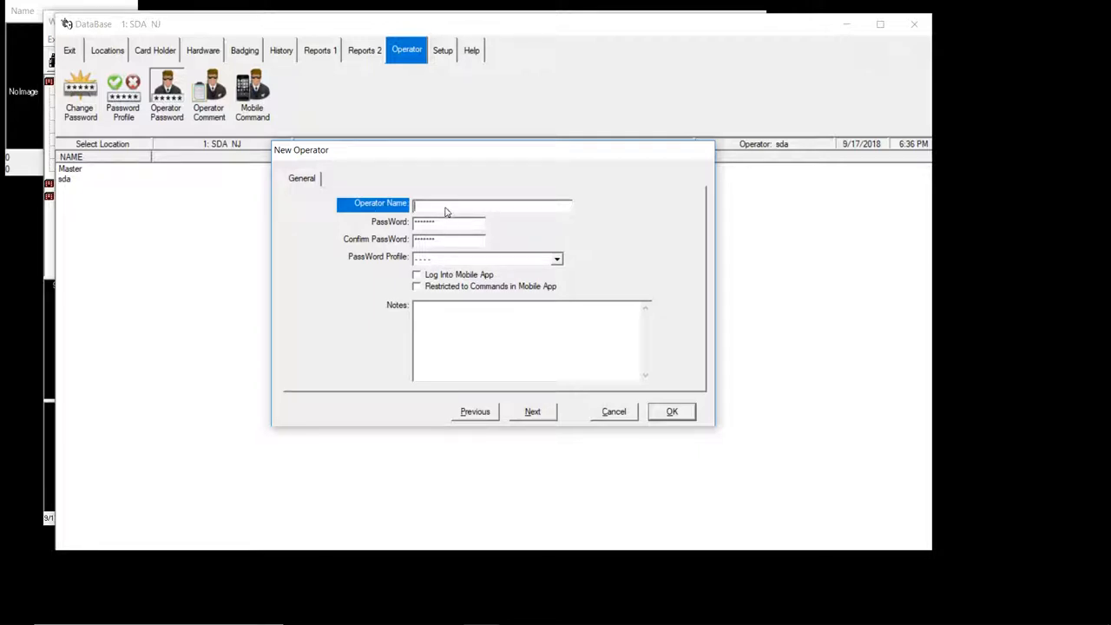
mouse_move(501, 336)
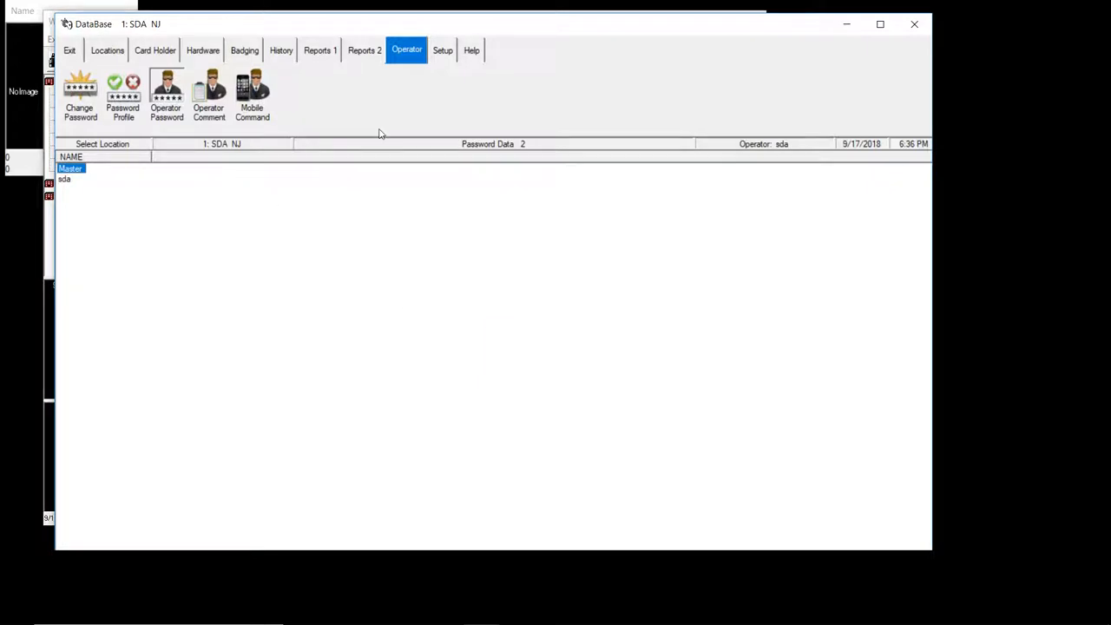
mouse_move(361, 49)
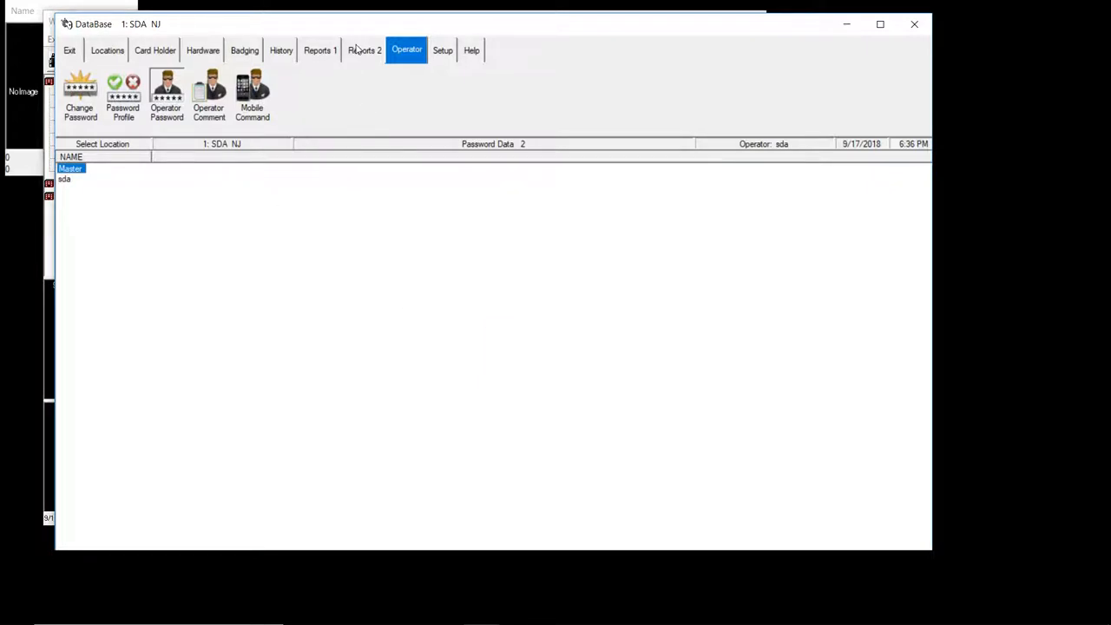
Step: Pass through Setup to Help, then view and close About DSX version 5.0.13
click(442, 49)
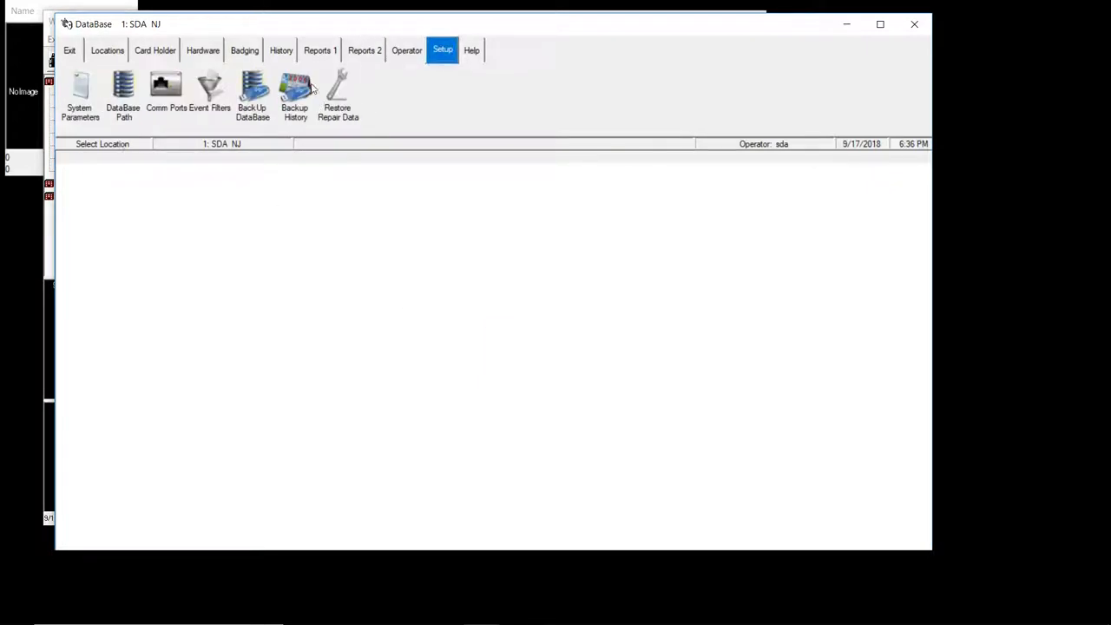
mouse_move(363, 154)
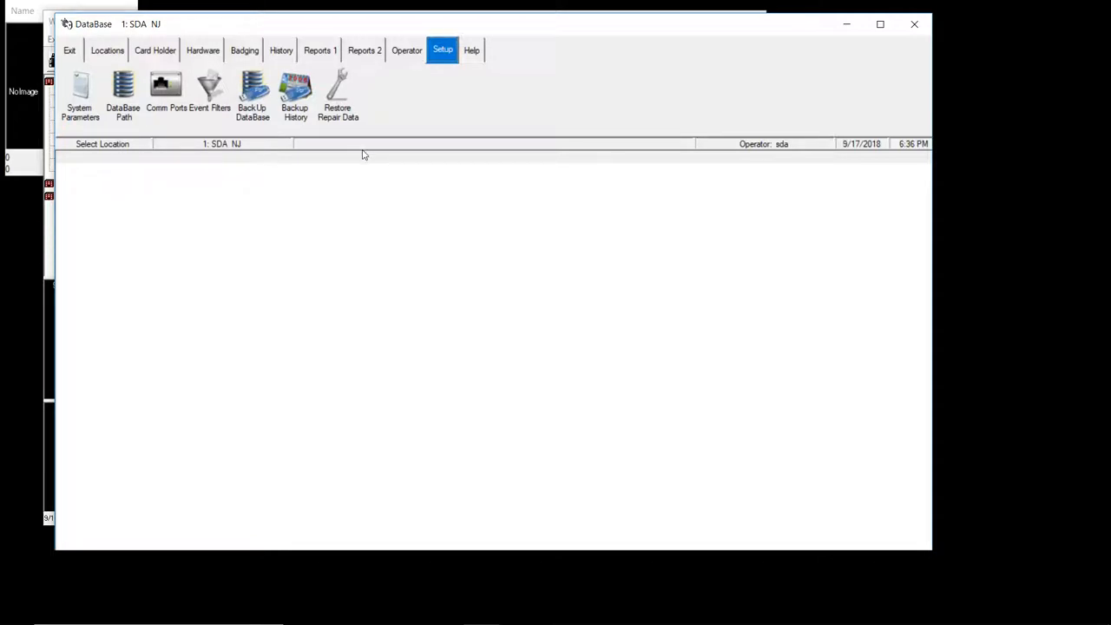
click(472, 49)
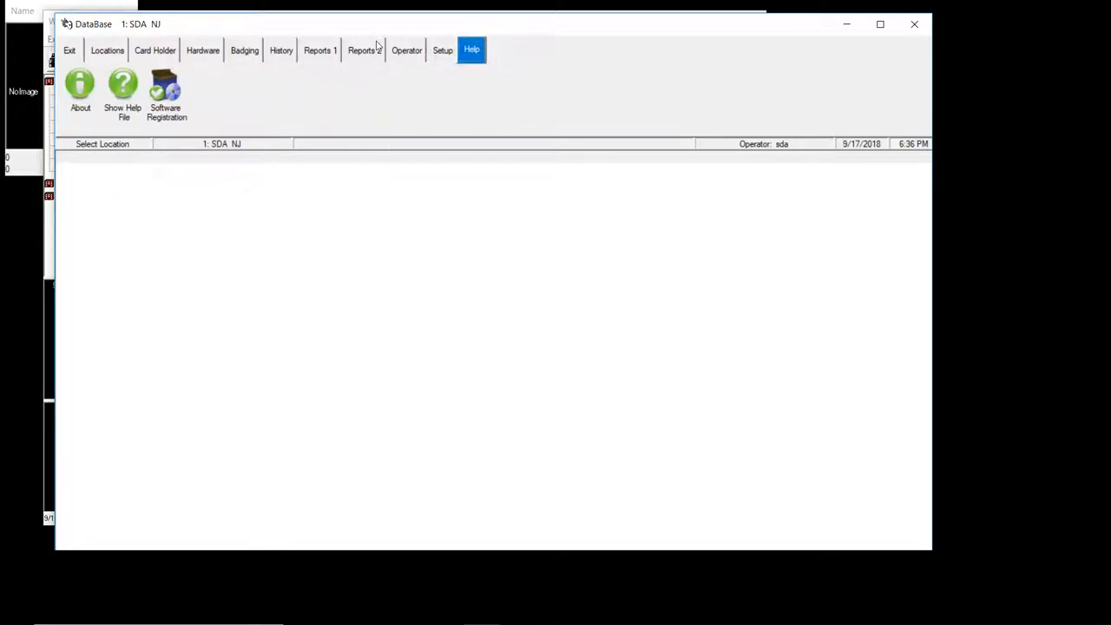
click(79, 86)
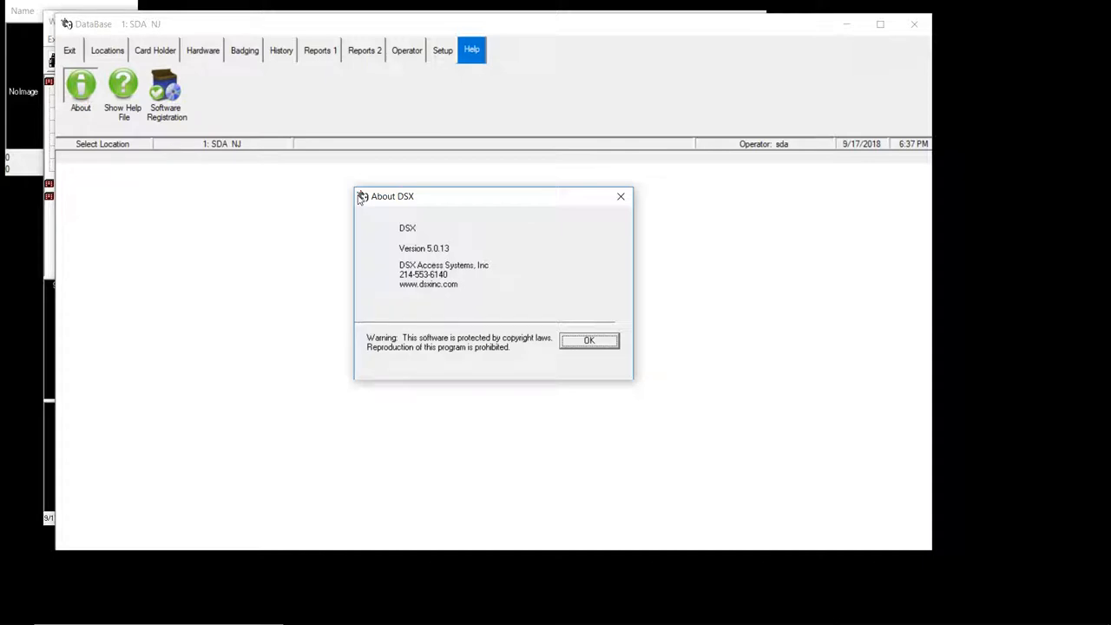
mouse_move(384, 209)
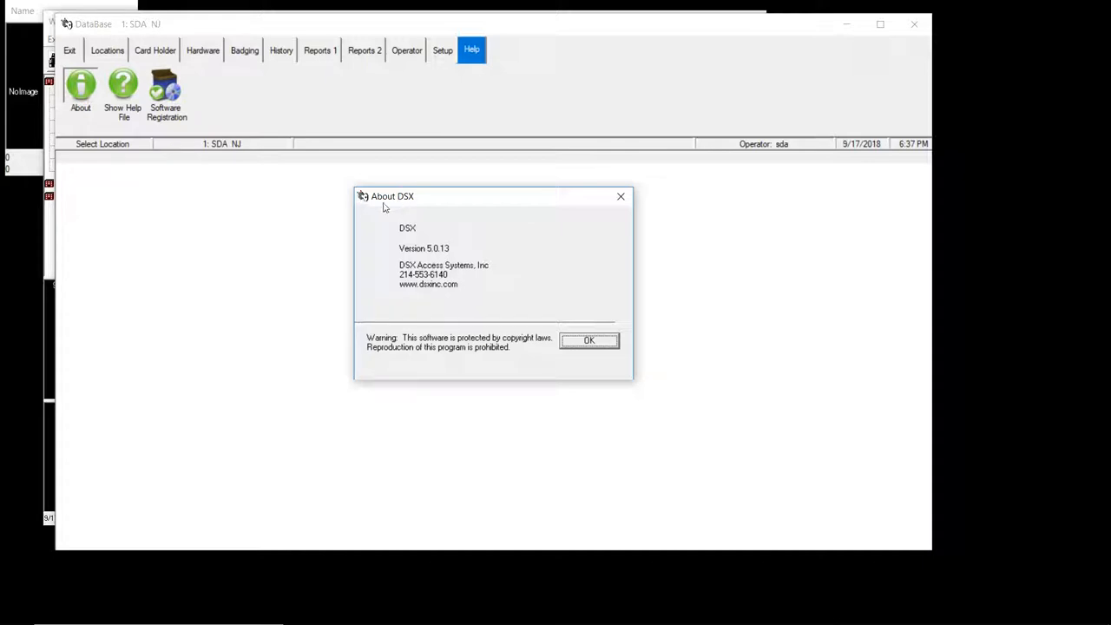
mouse_move(363, 207)
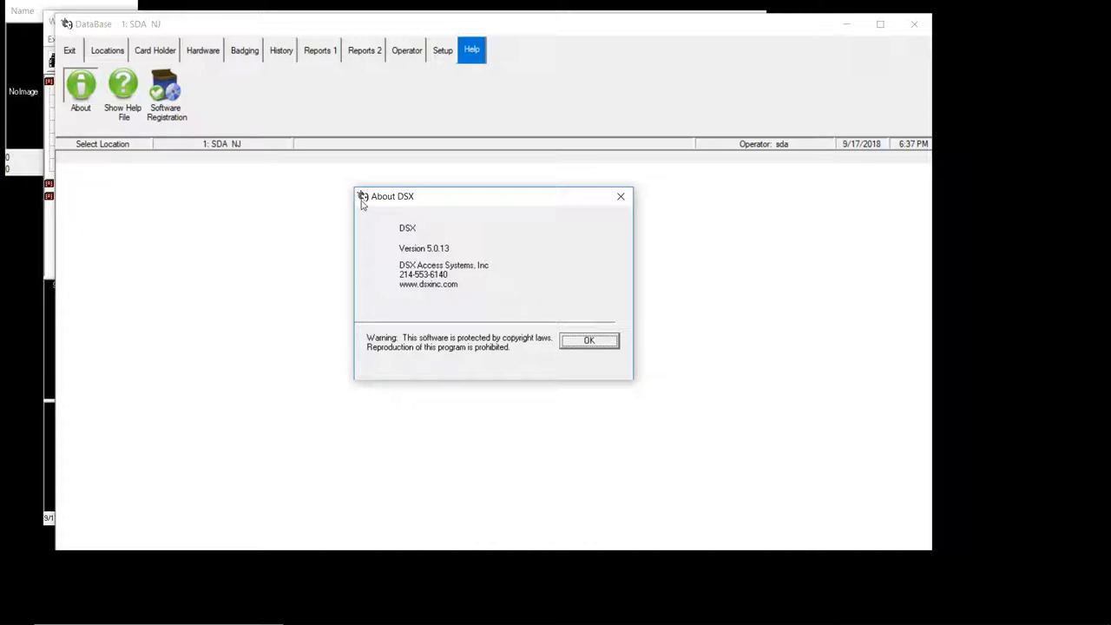
mouse_move(360, 210)
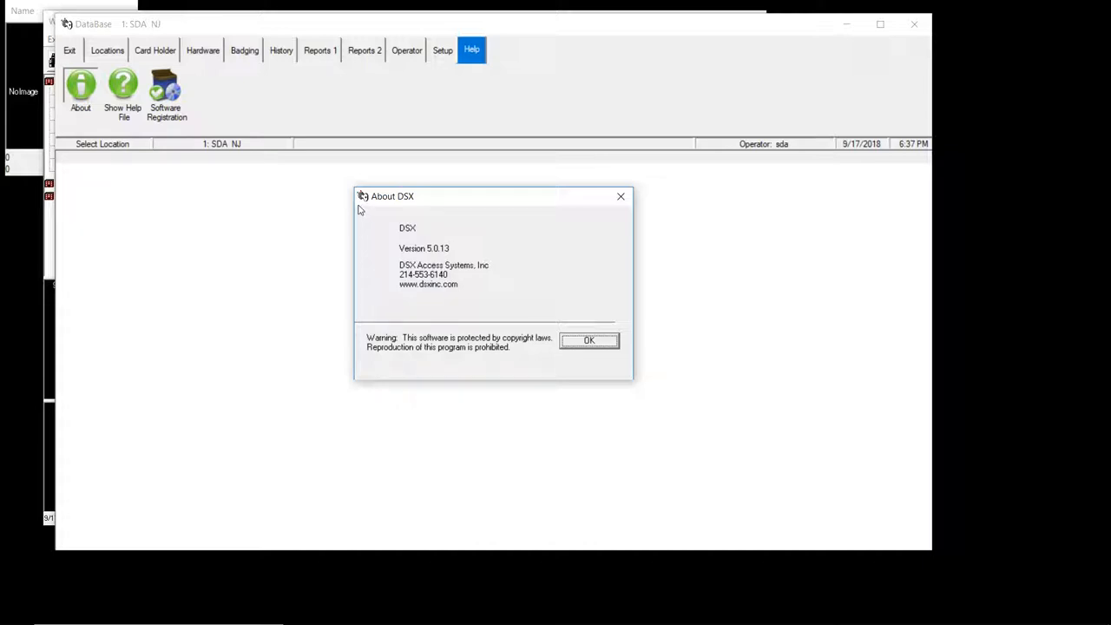
mouse_move(345, 208)
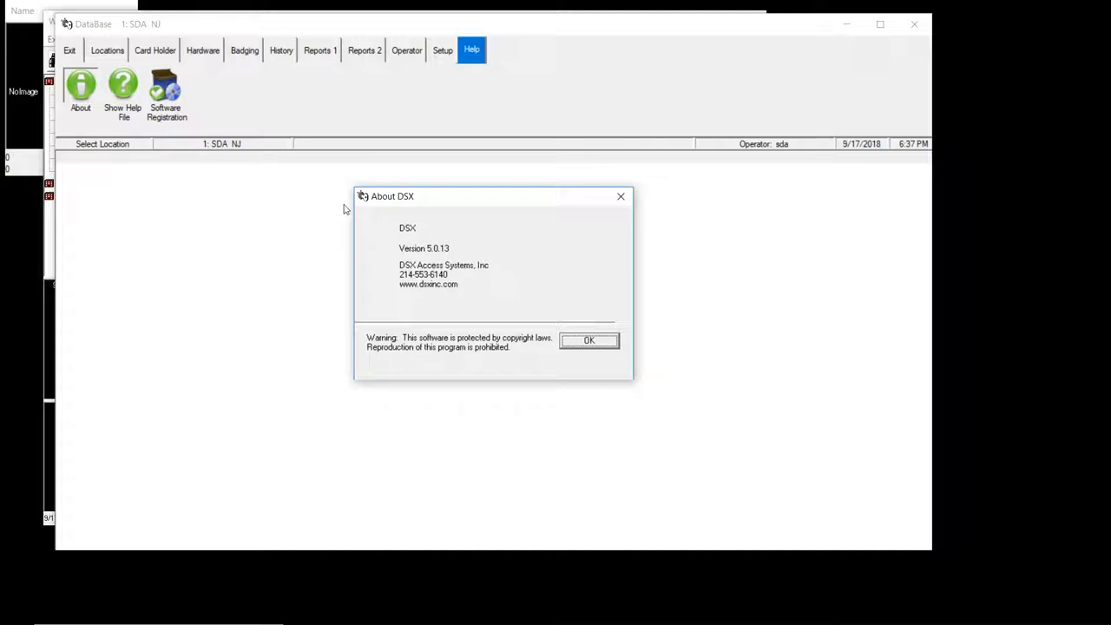
mouse_move(356, 207)
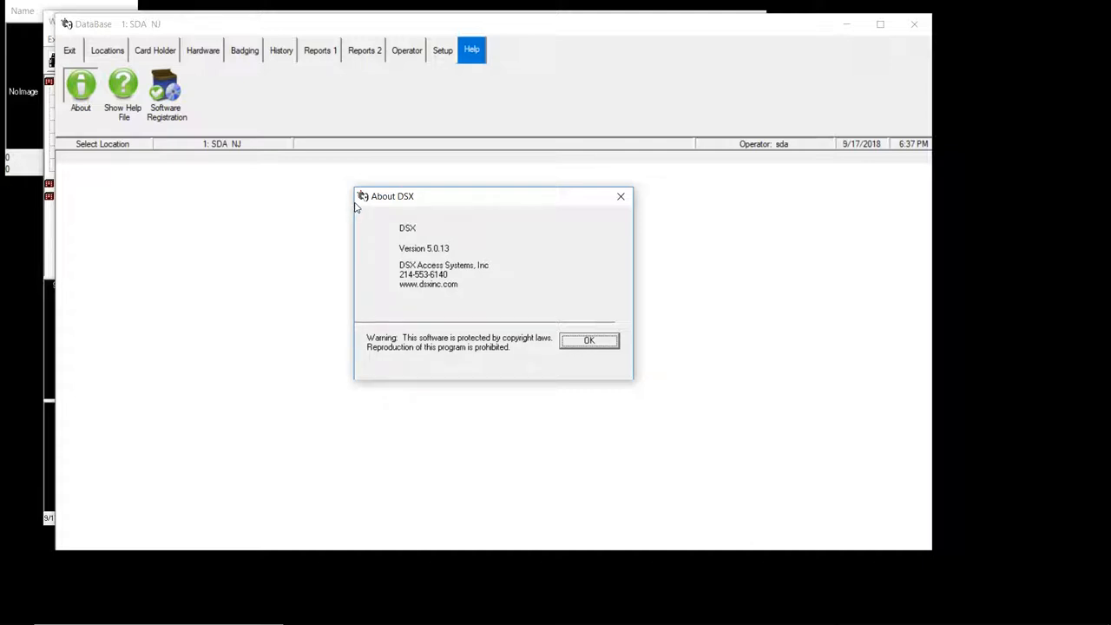
mouse_move(437, 240)
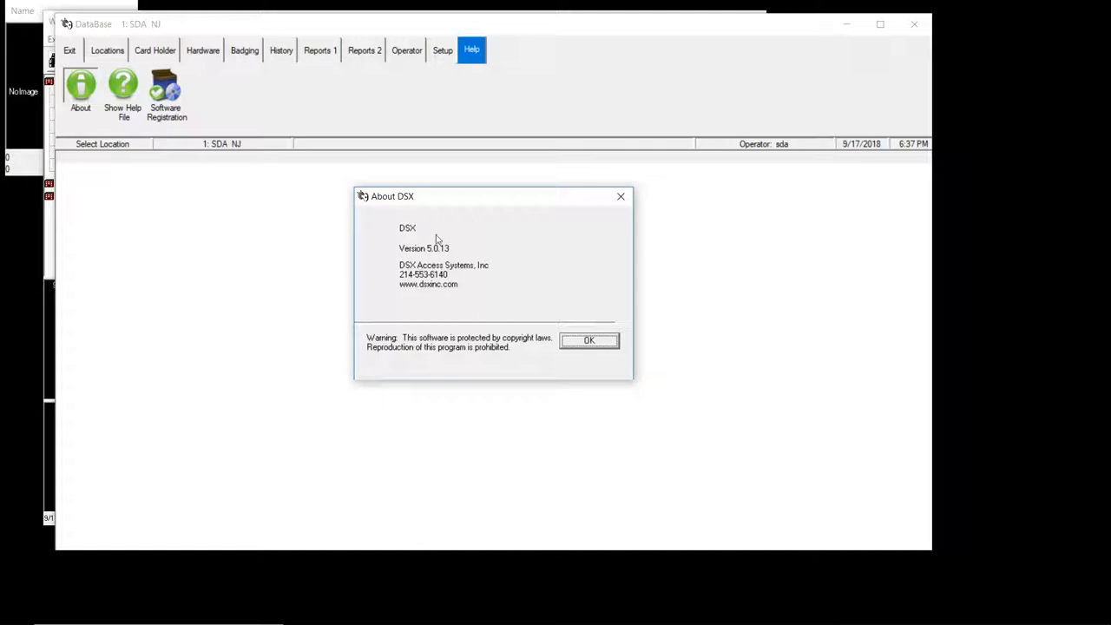
click(590, 341)
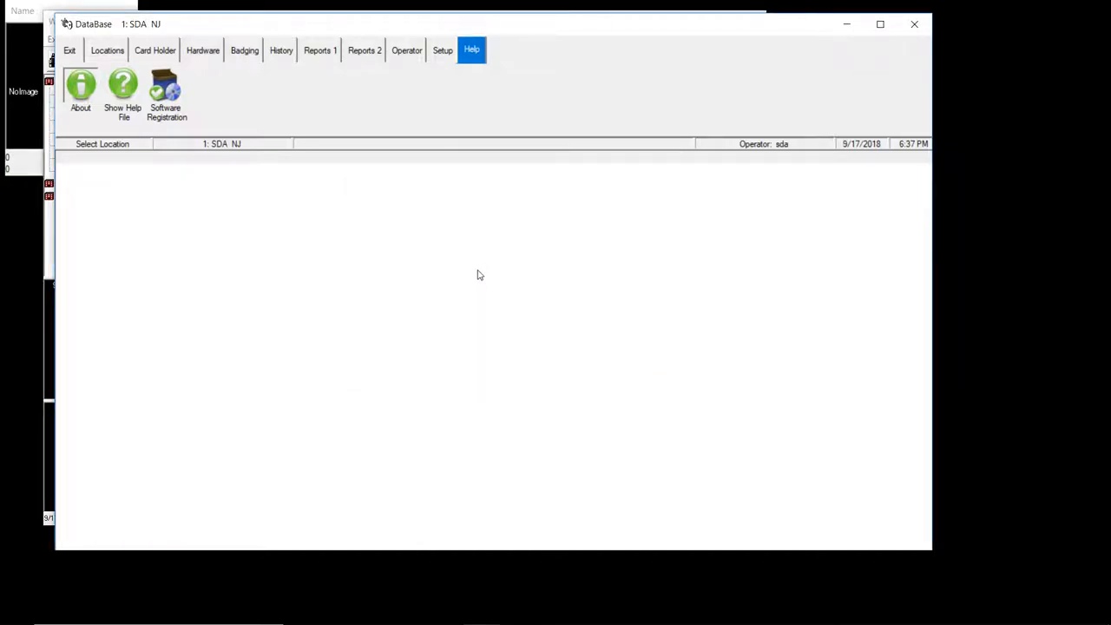